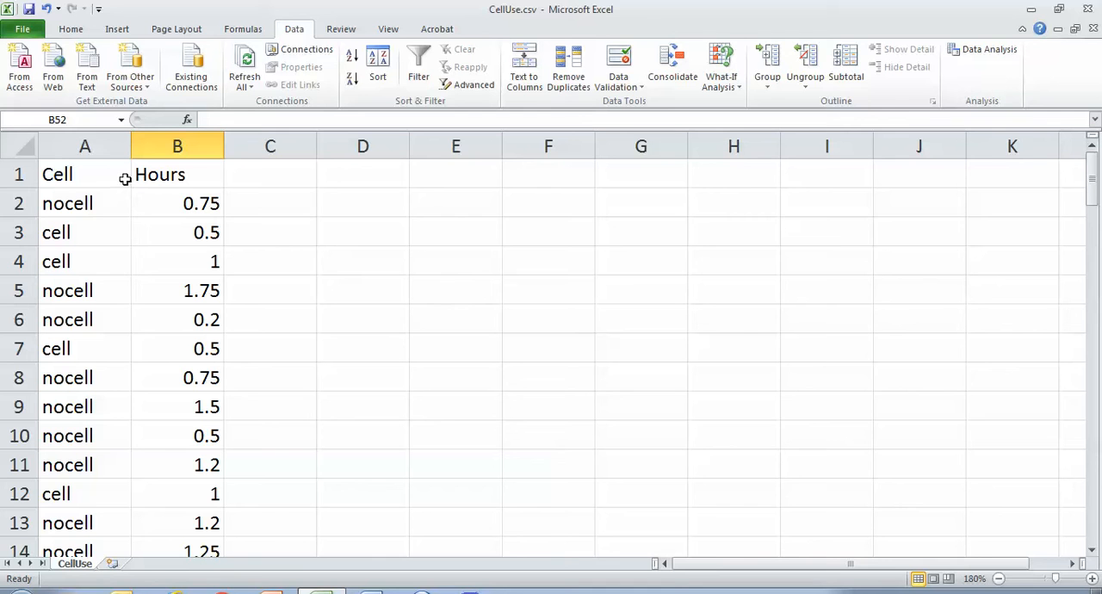
mouse_move(100, 167)
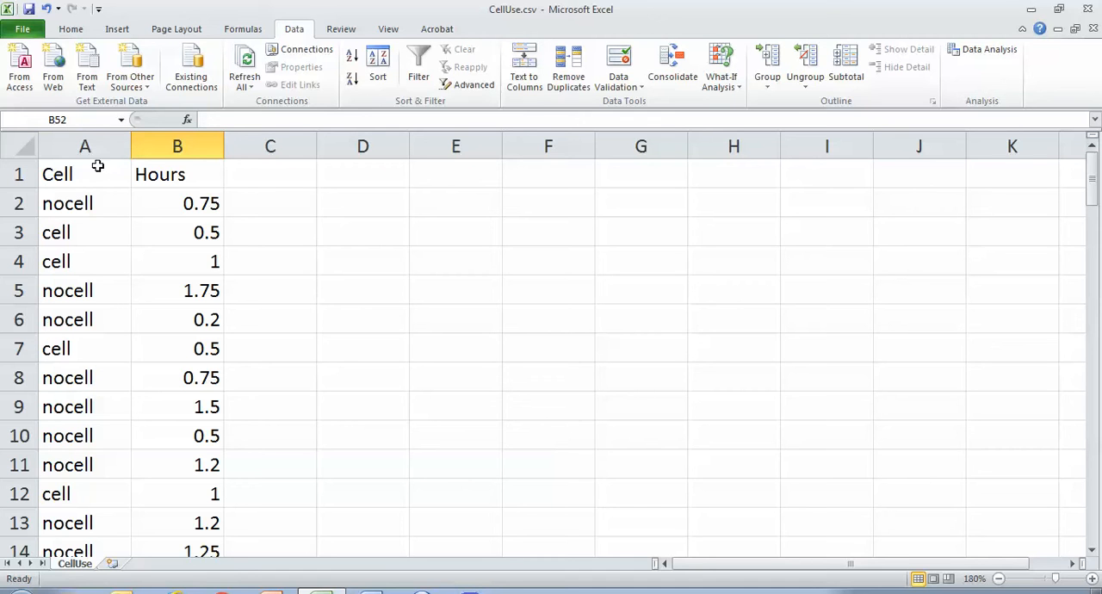
mouse_move(94, 169)
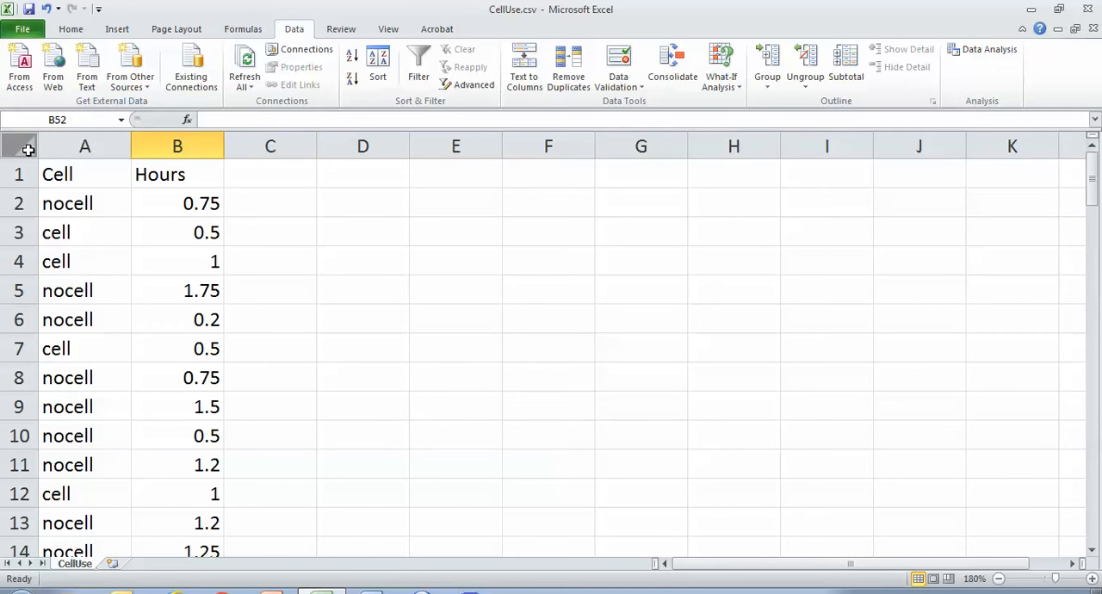
mouse_move(1083, 207)
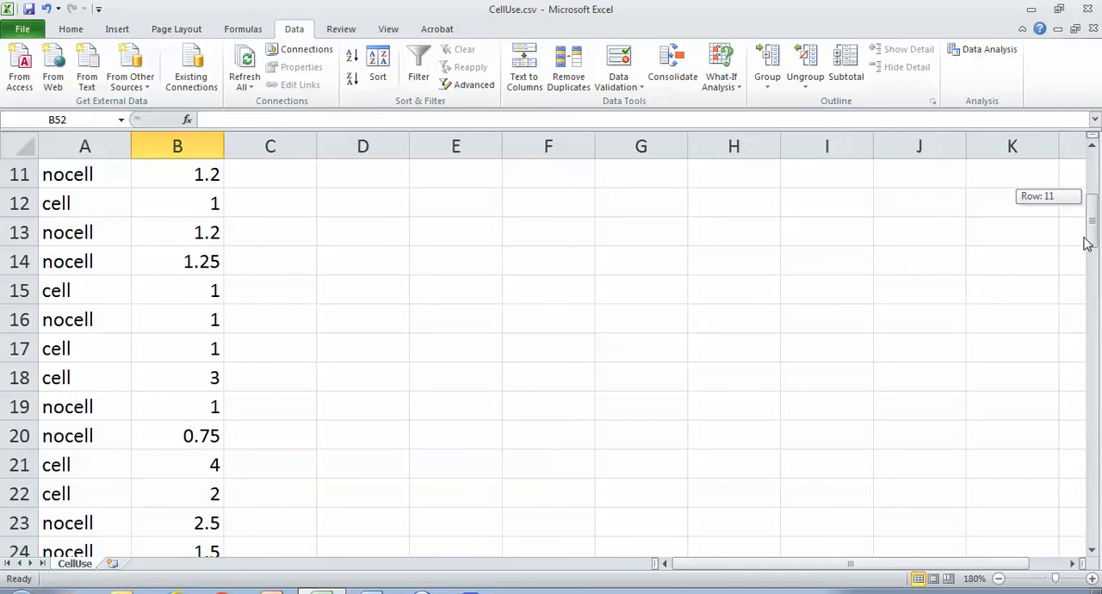
Open 'Two Groups R_code for students.R' from the R stuff folder into an R Editor
scroll(down, 3)
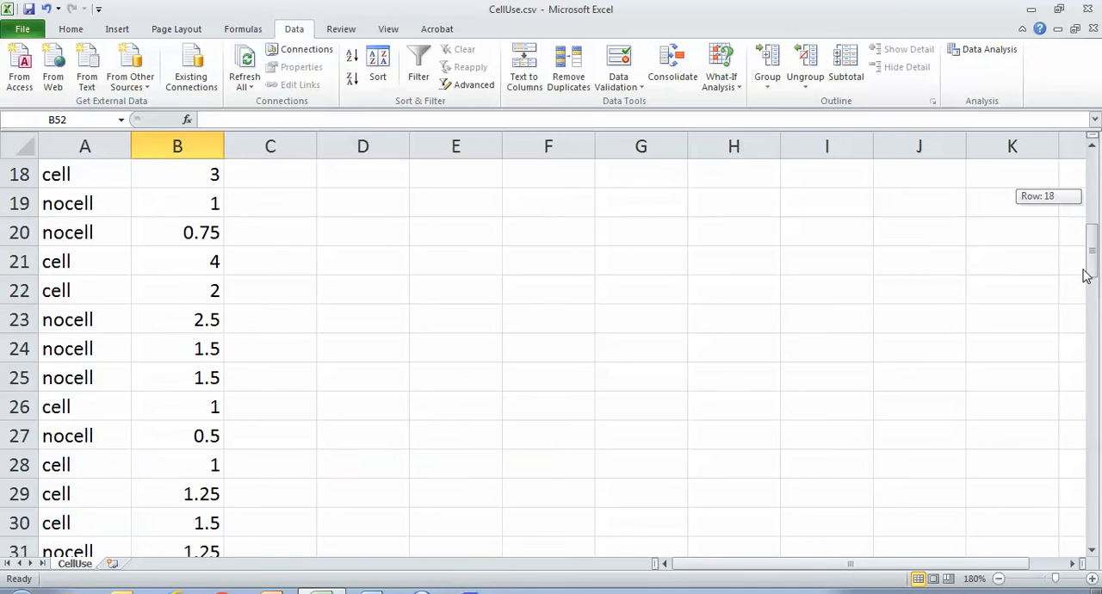
scroll(down, 3)
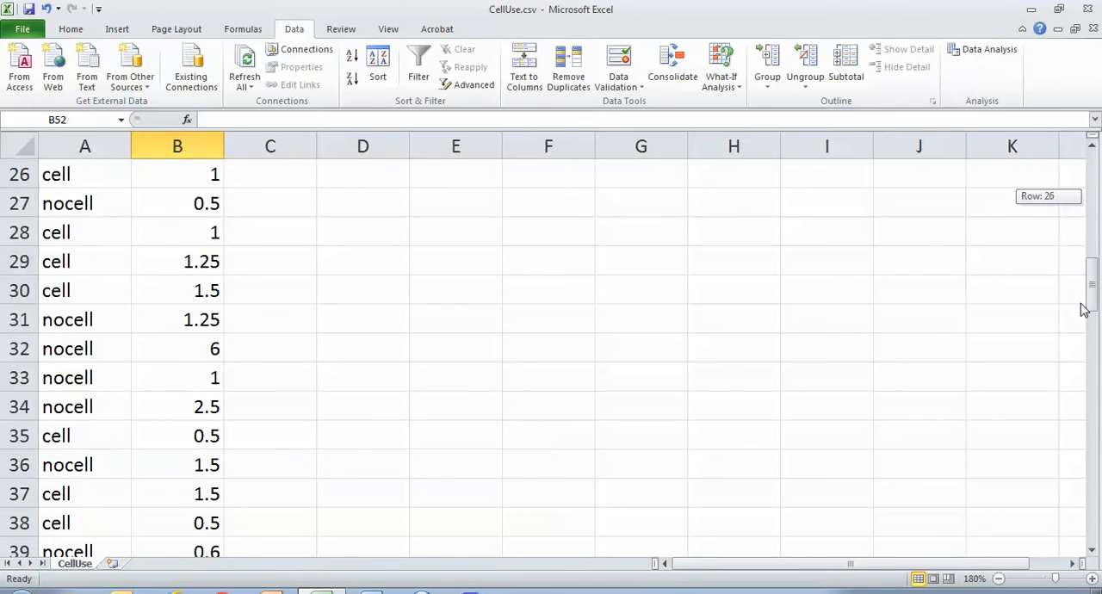
scroll(down, 3)
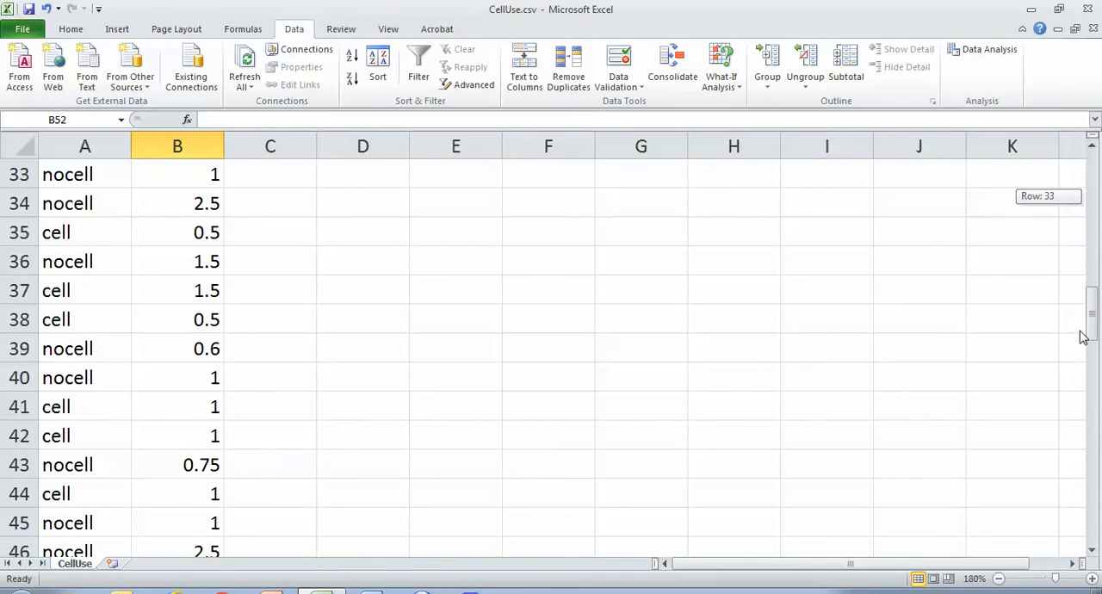
scroll(down, 3)
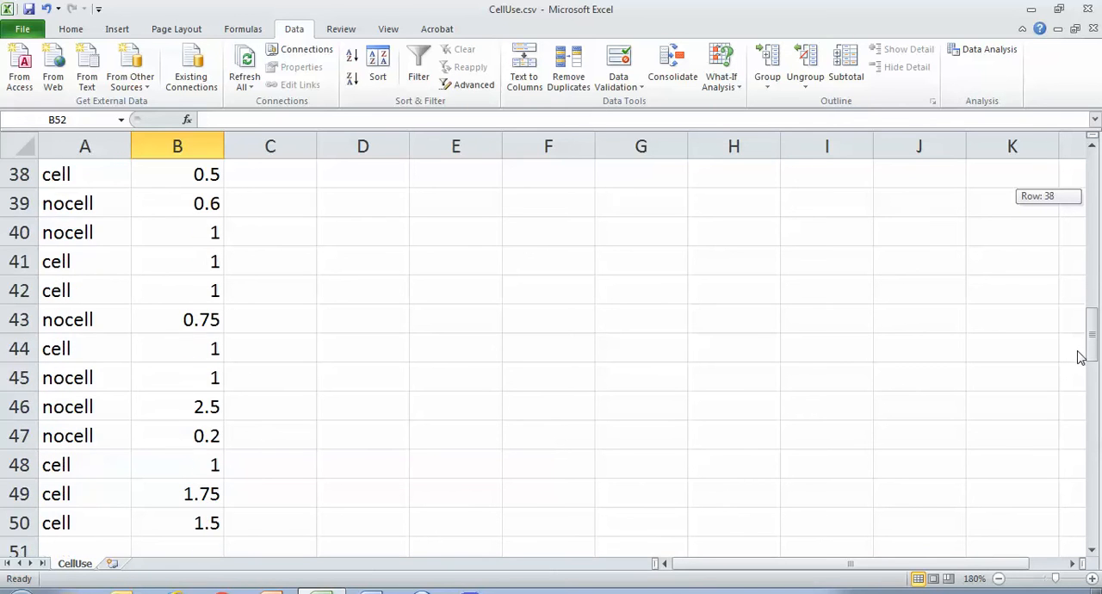
scroll(up, 3)
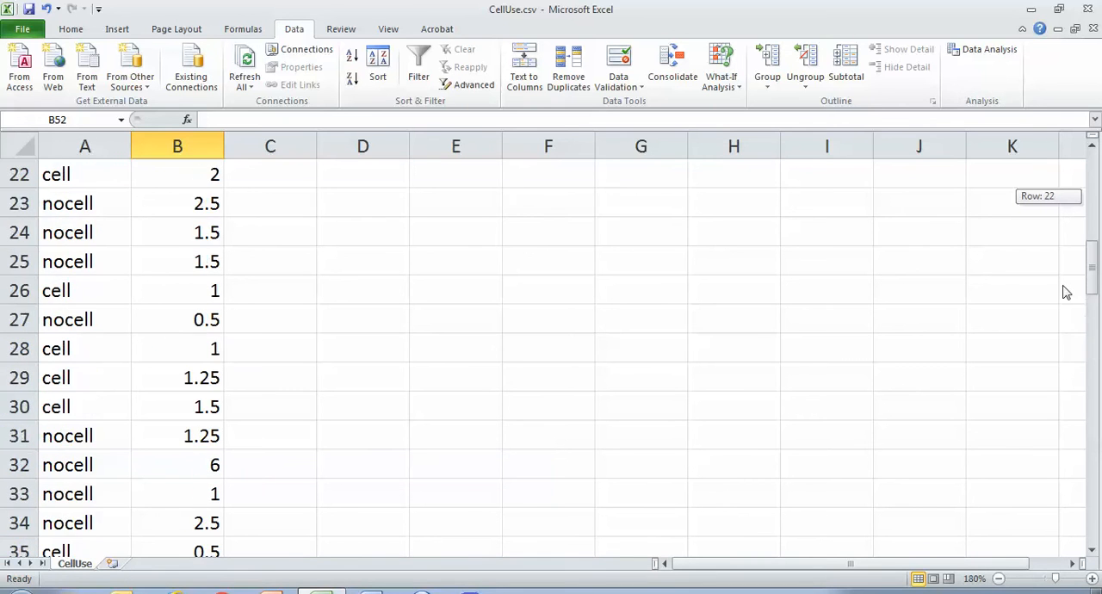
scroll(up, 3)
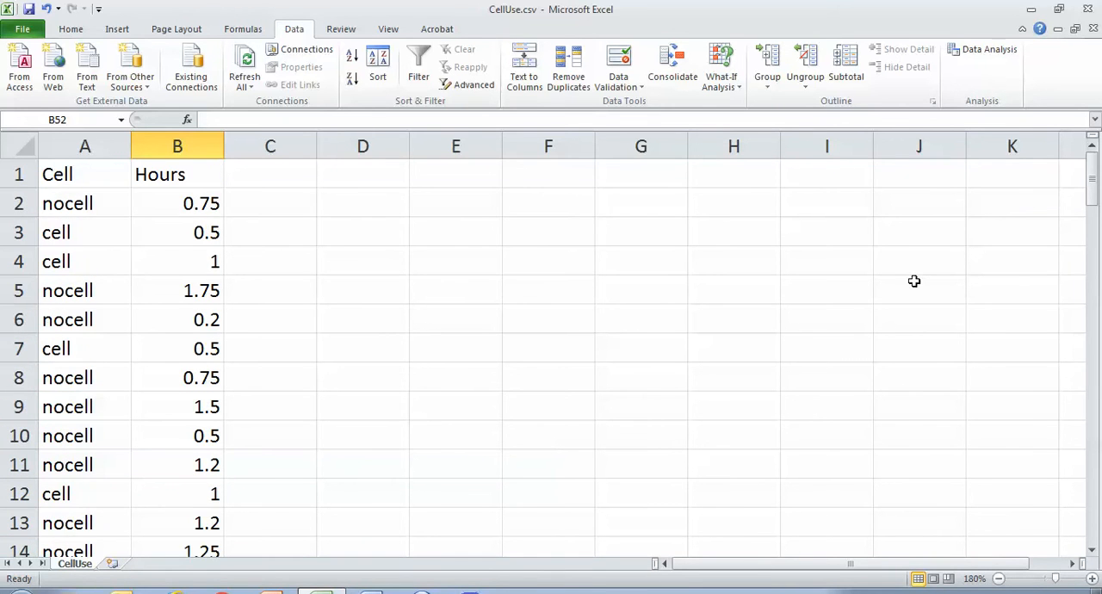
mouse_move(325, 220)
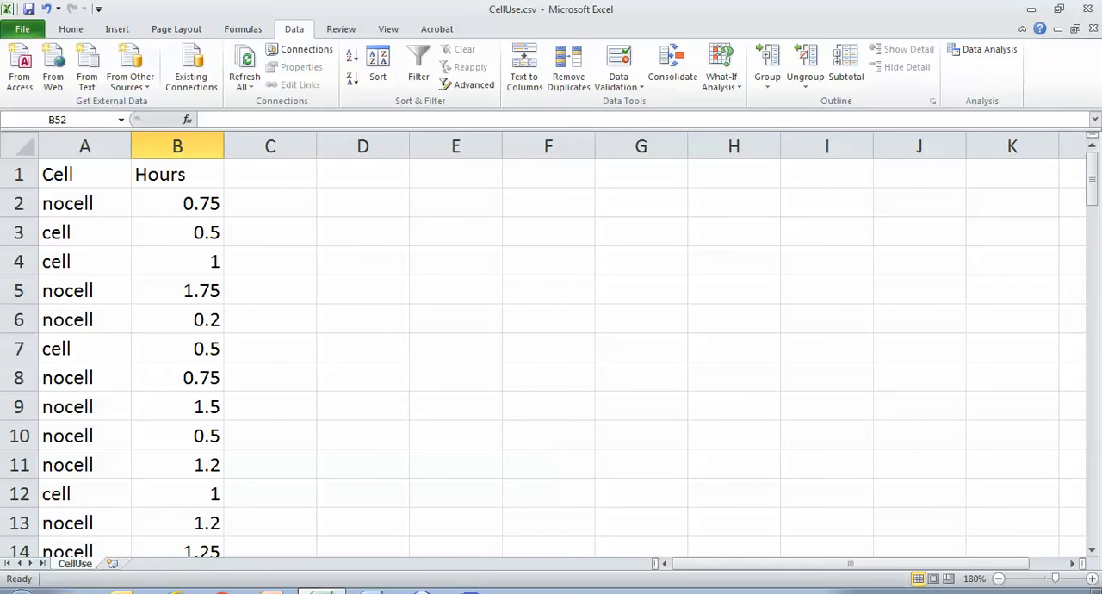
click(470, 591)
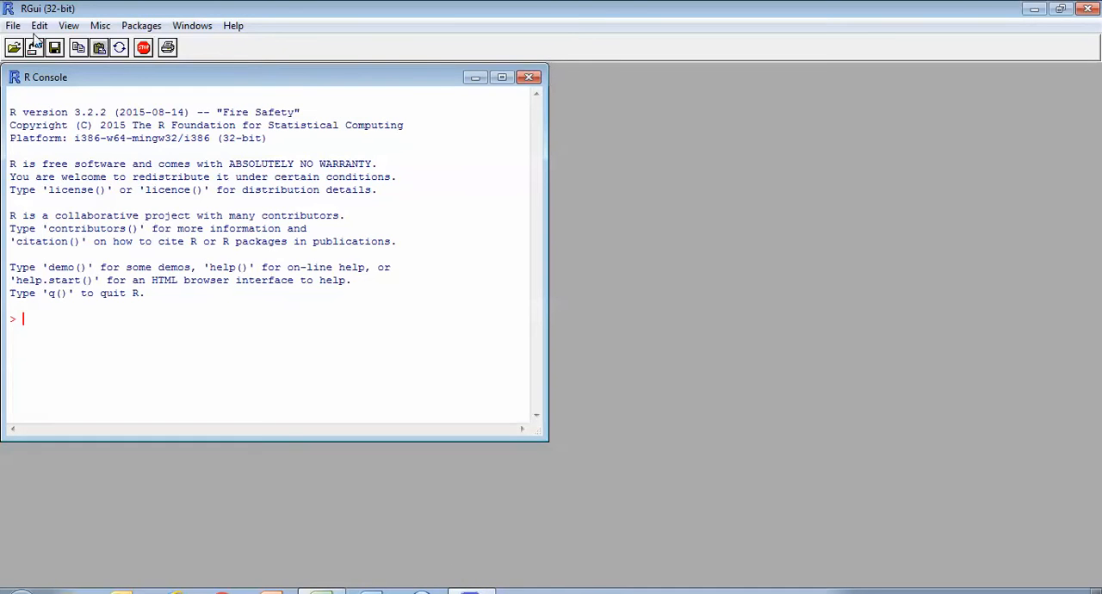
click(14, 47)
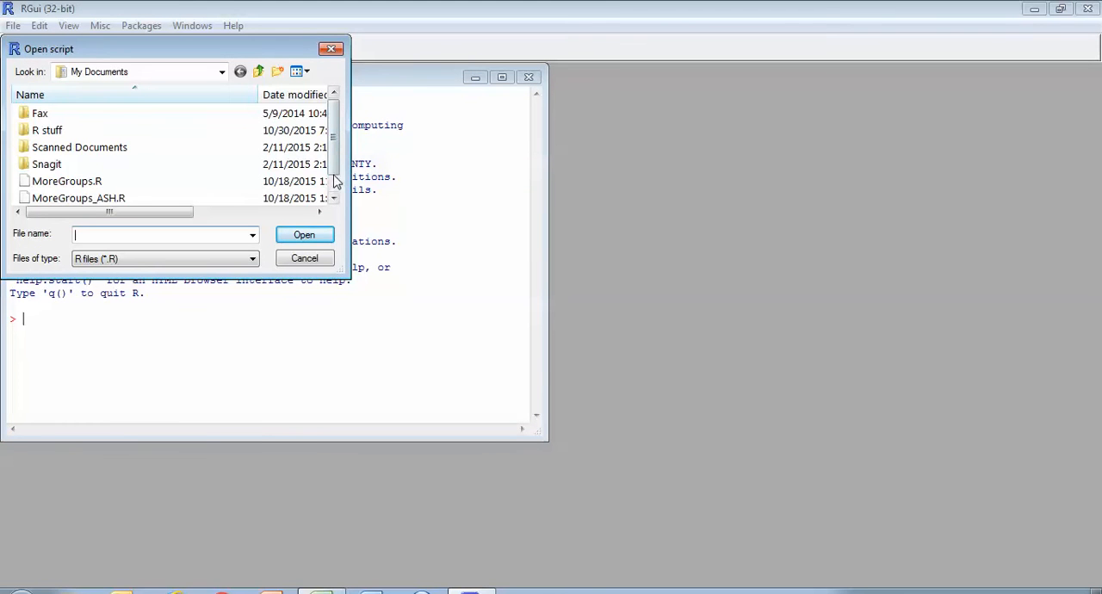
double_click(47, 130)
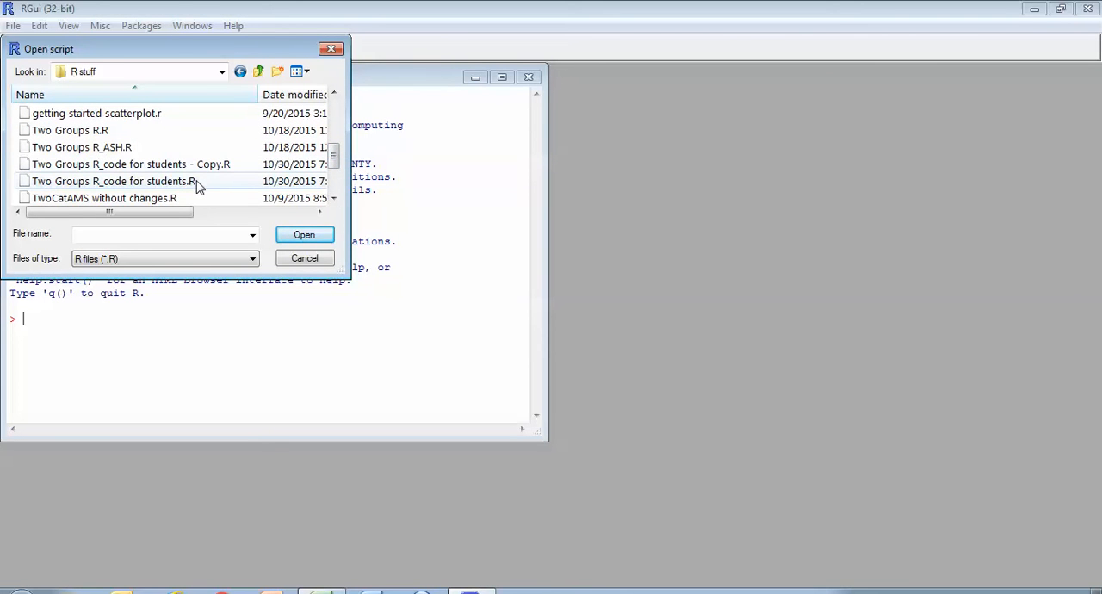
mouse_move(196, 187)
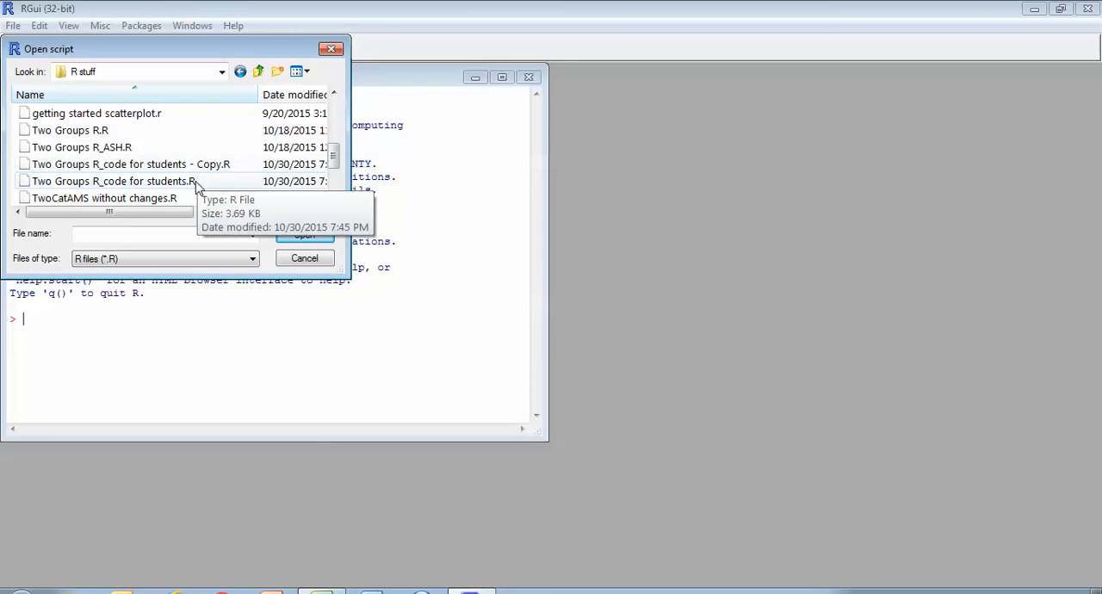
double_click(113, 181)
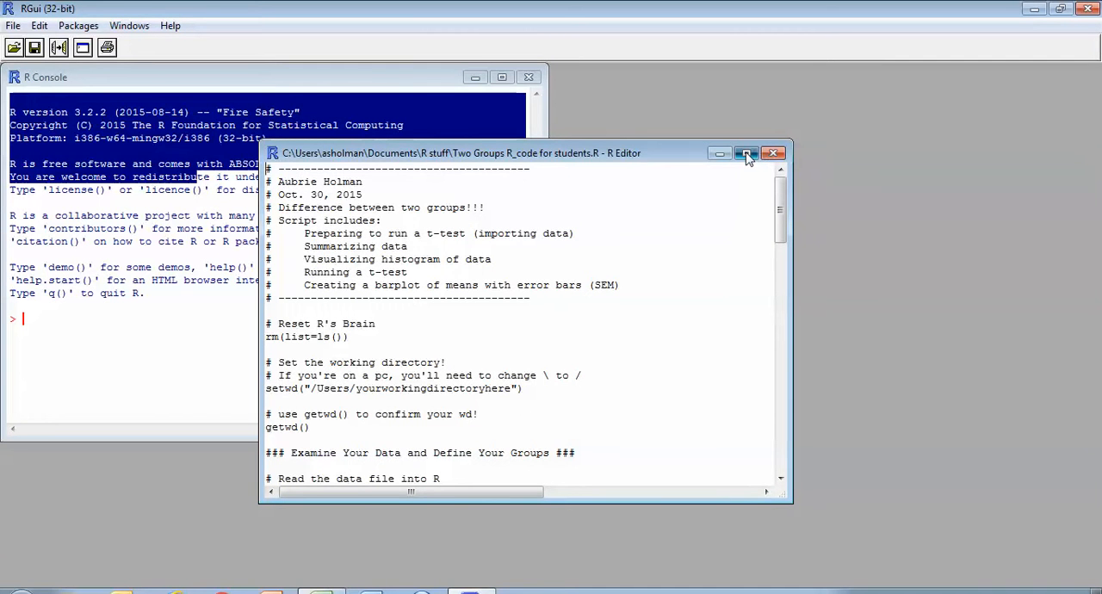
Maximize then restore the script editor, and review the Reset R's Brain lines
click(746, 154)
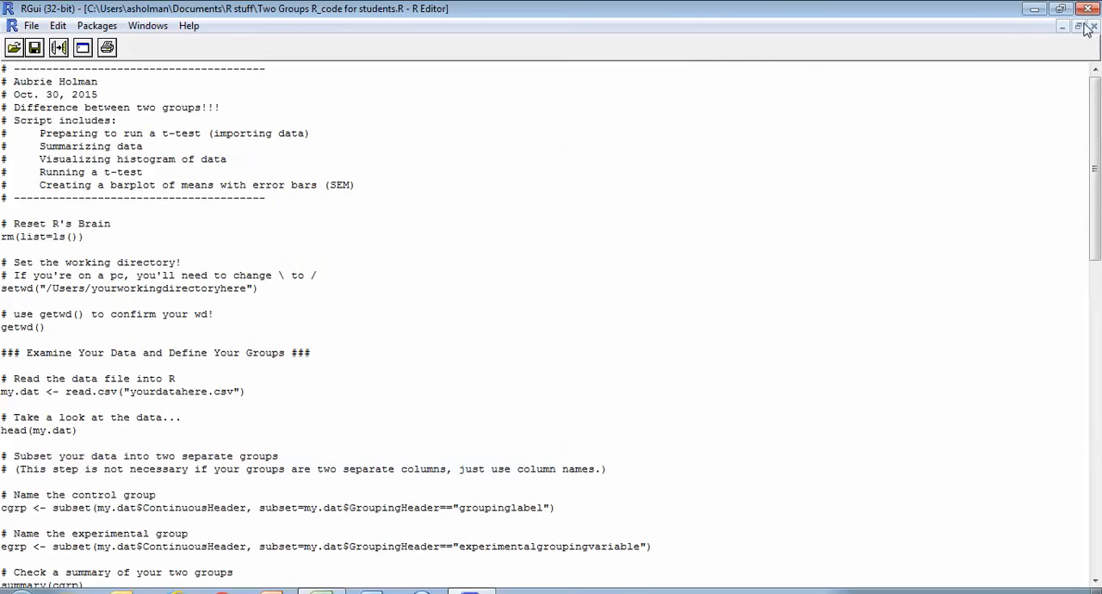
click(1078, 26)
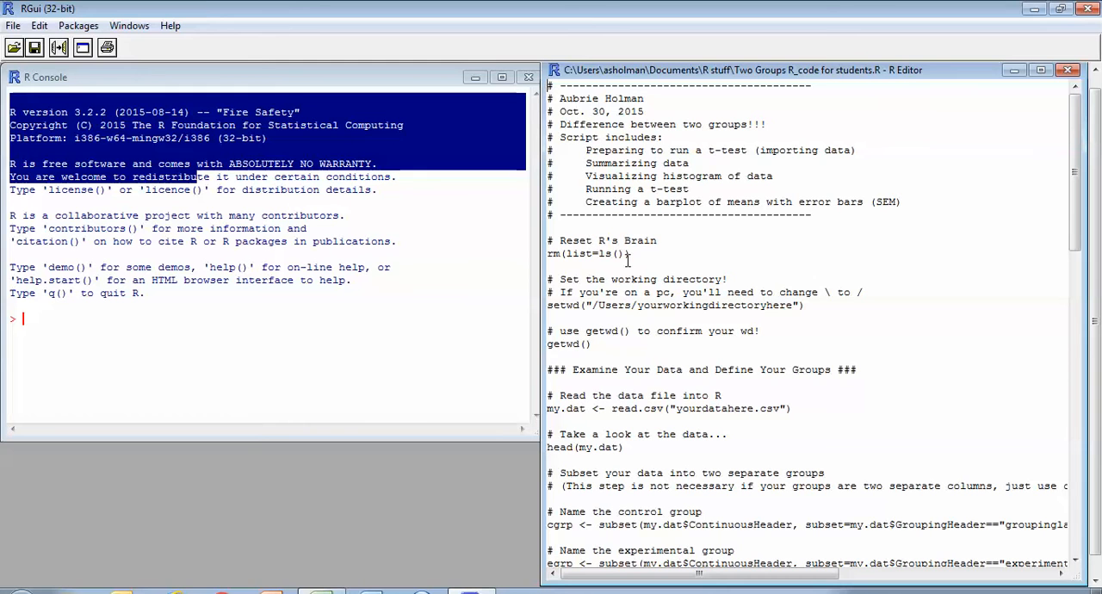
drag(551, 240, 628, 253)
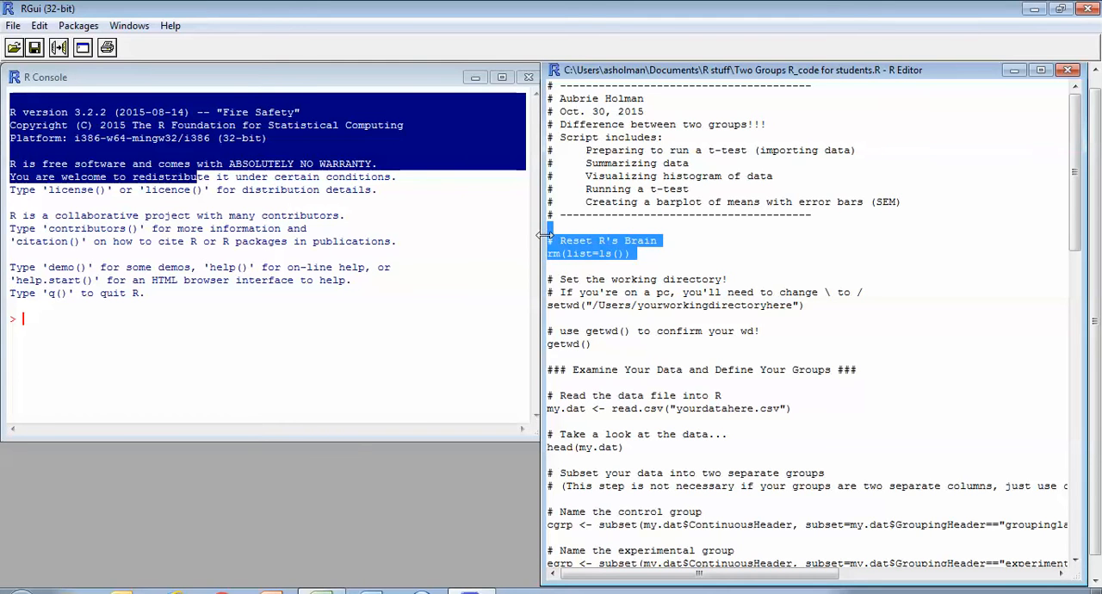
mouse_move(832, 254)
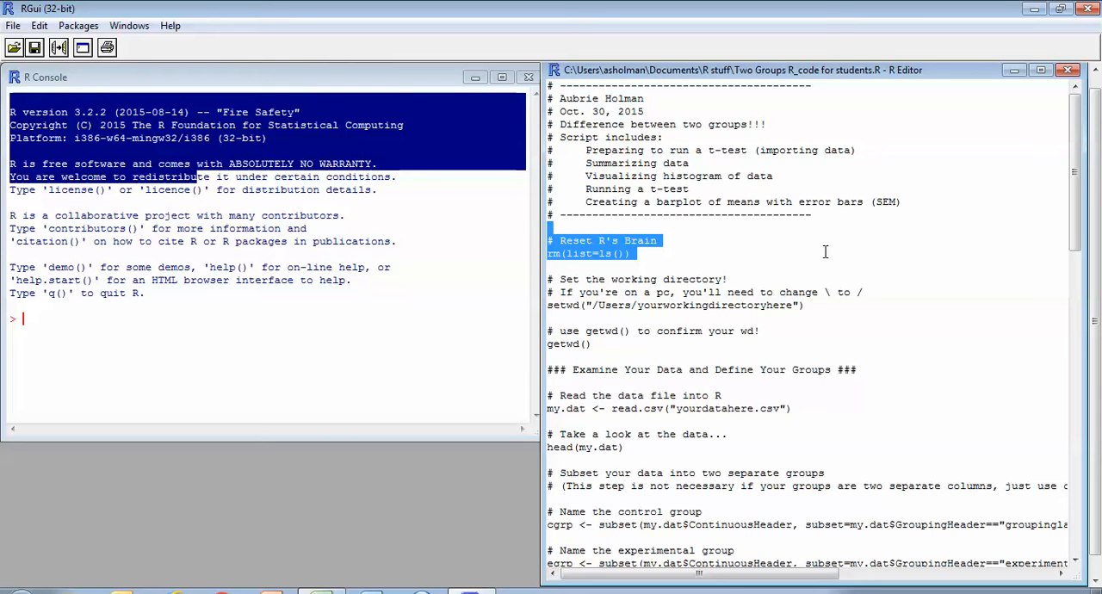
mouse_move(689, 245)
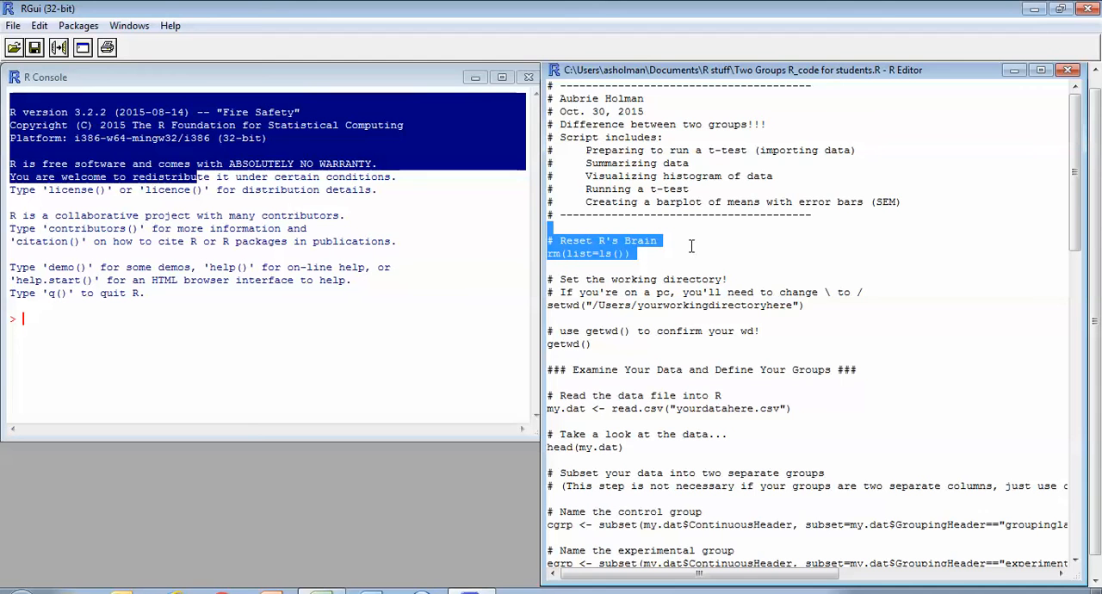
click(906, 270)
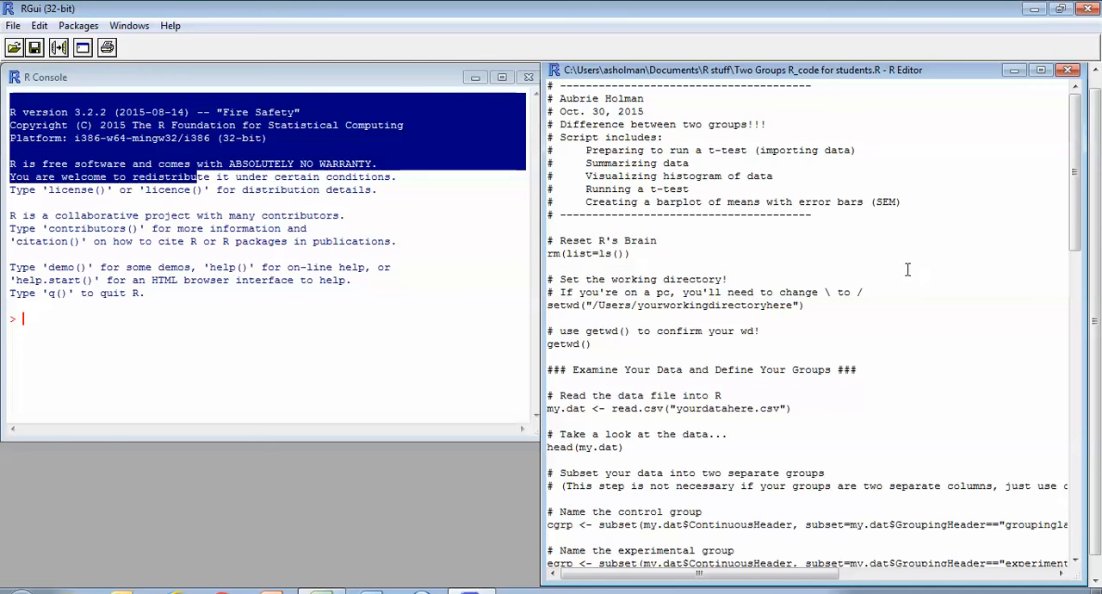
scroll(down, 3)
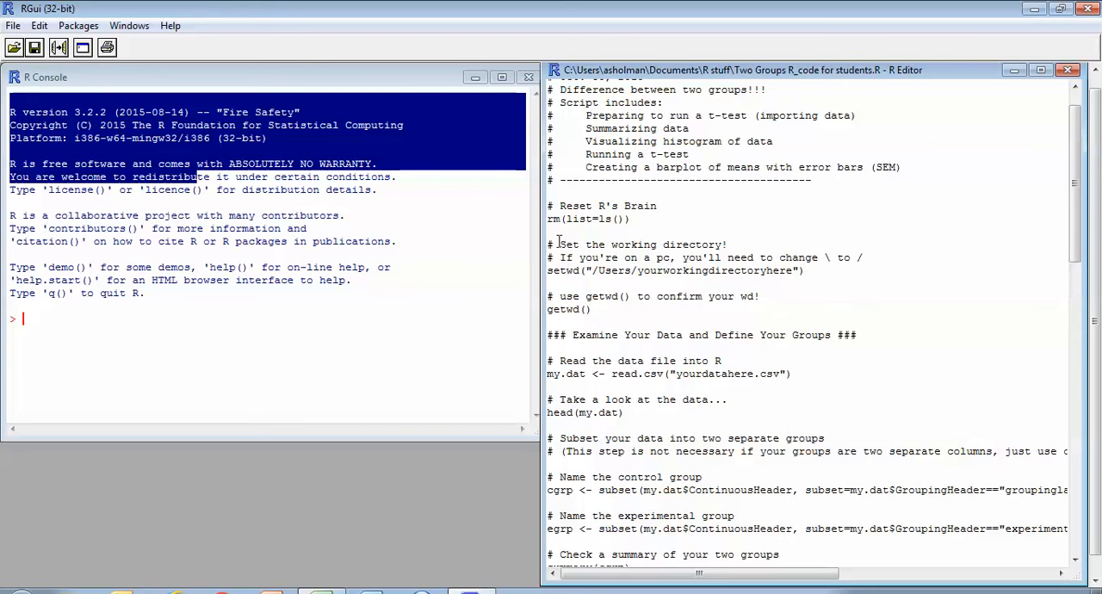
double_click(641, 244)
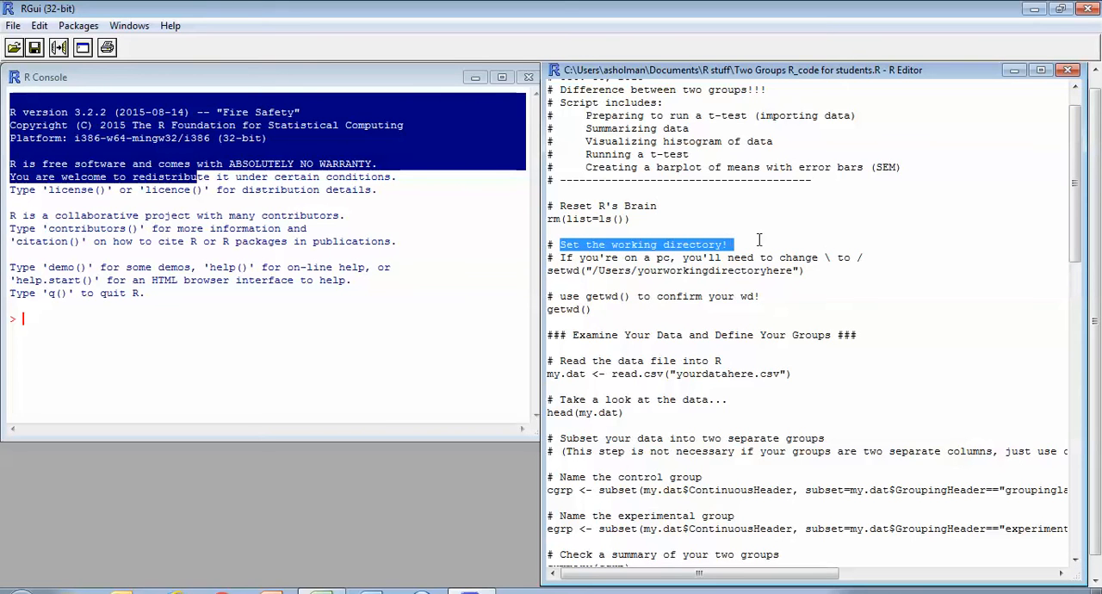
mouse_move(788, 240)
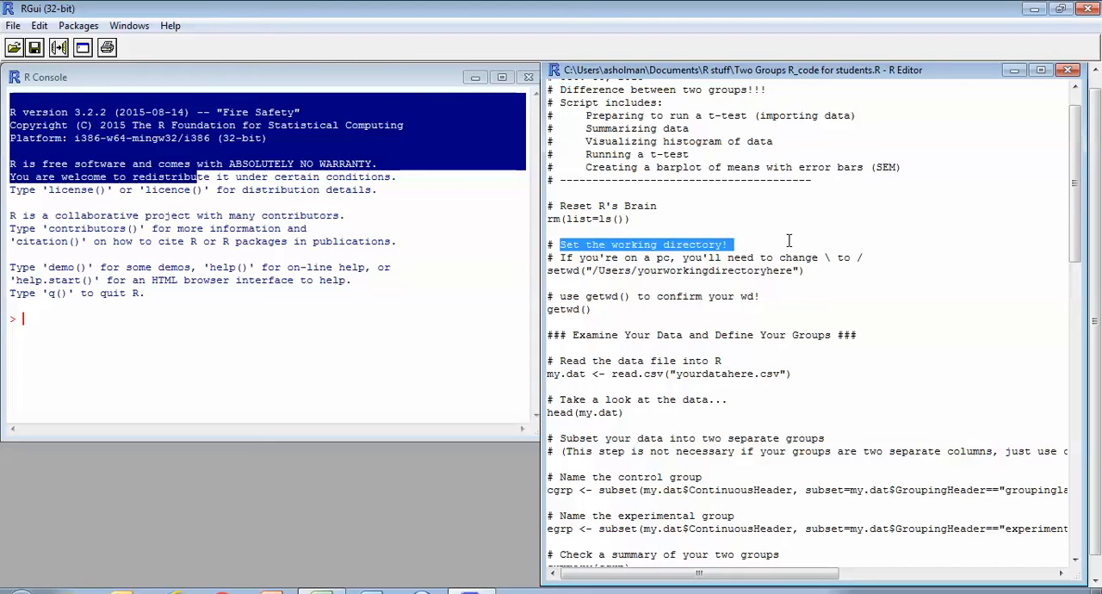
mouse_move(642, 282)
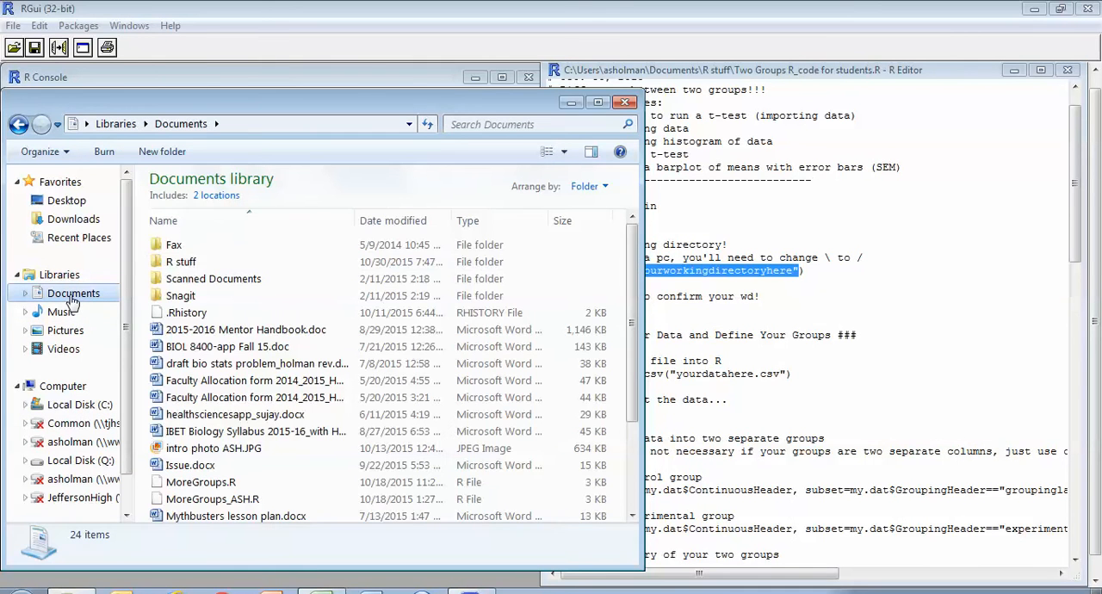
Go to R stuff\analyses, keep the open CellUse.csv, and select the folder path
double_click(181, 262)
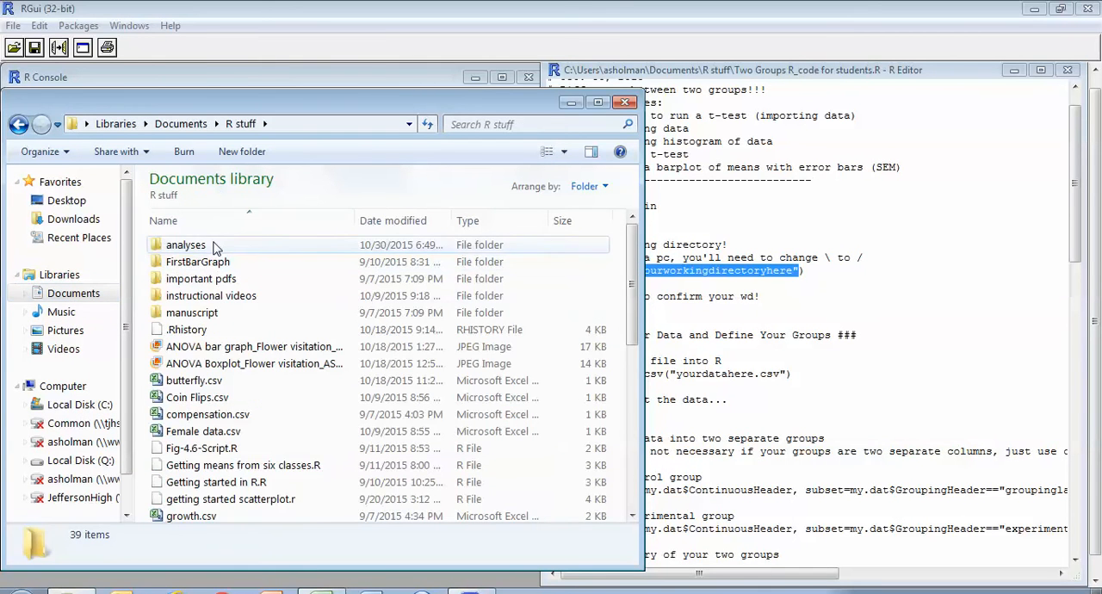
double_click(186, 245)
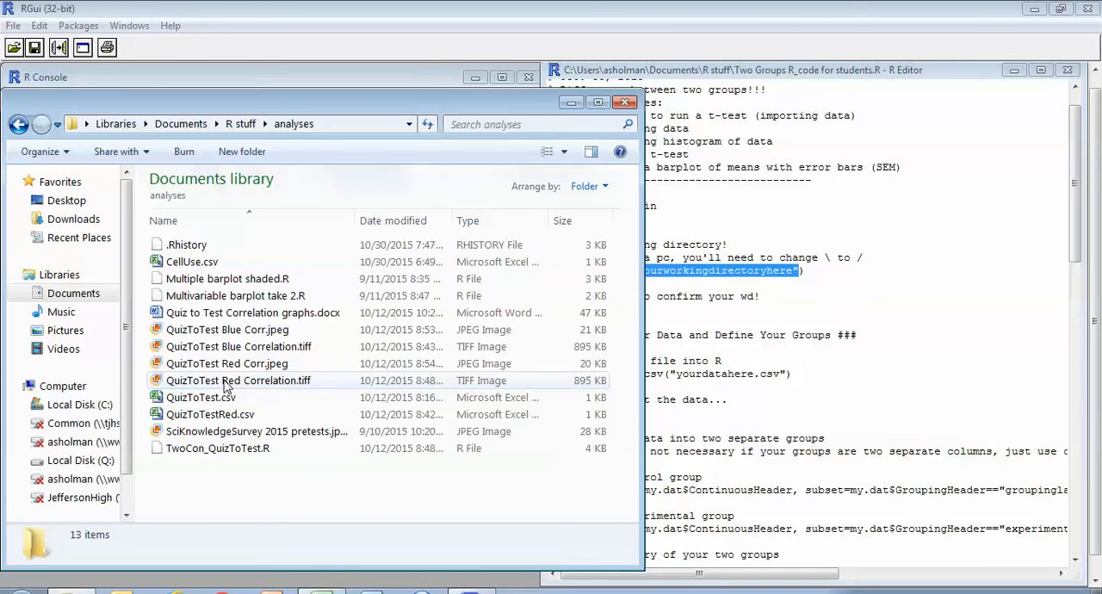
double_click(192, 262)
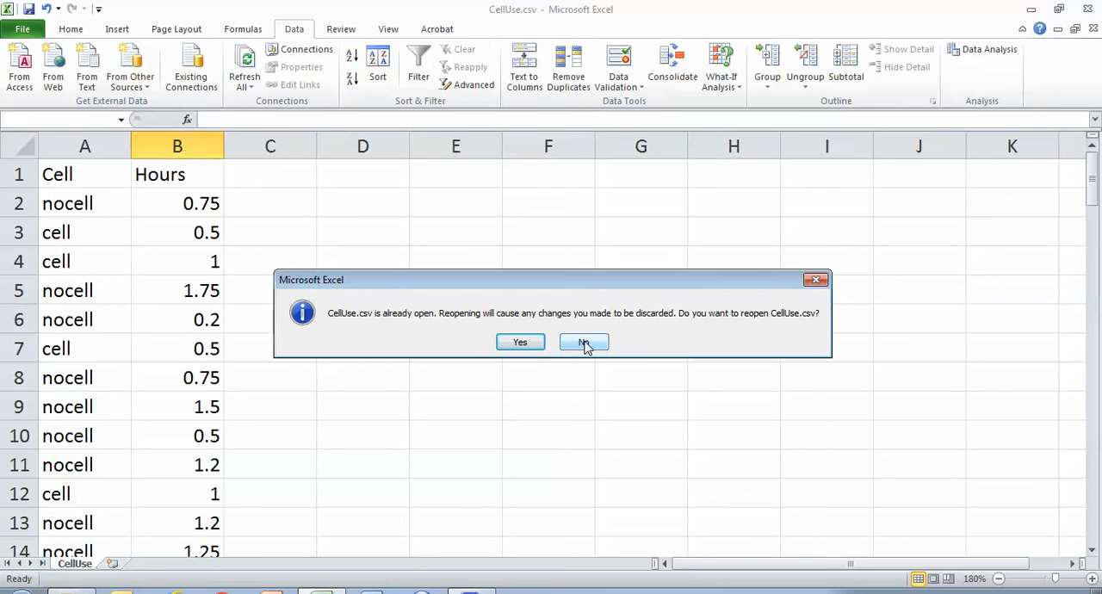
click(583, 342)
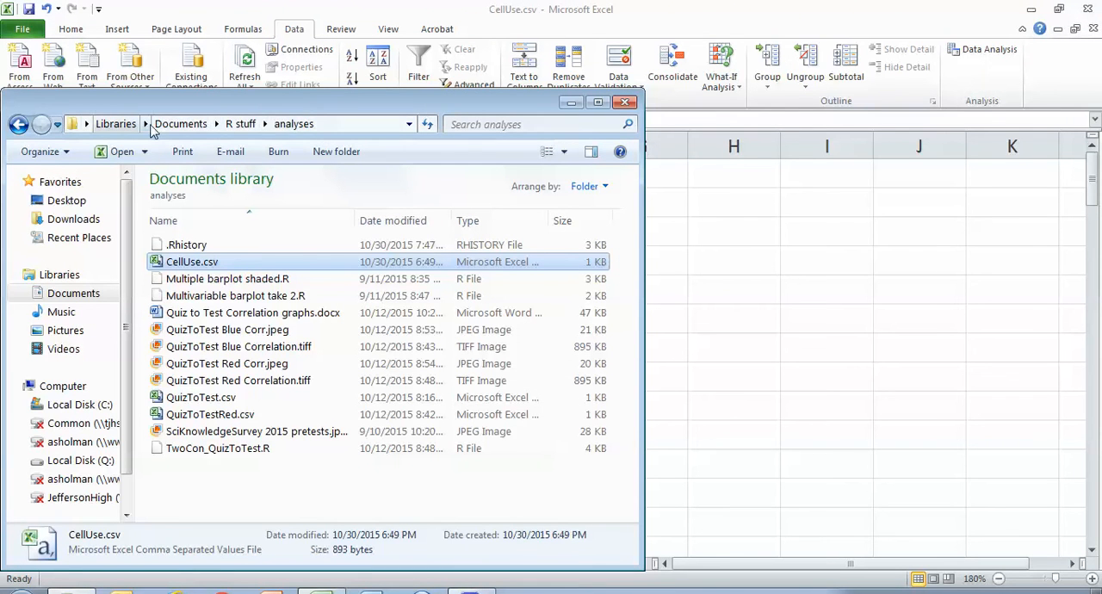
mouse_move(379, 129)
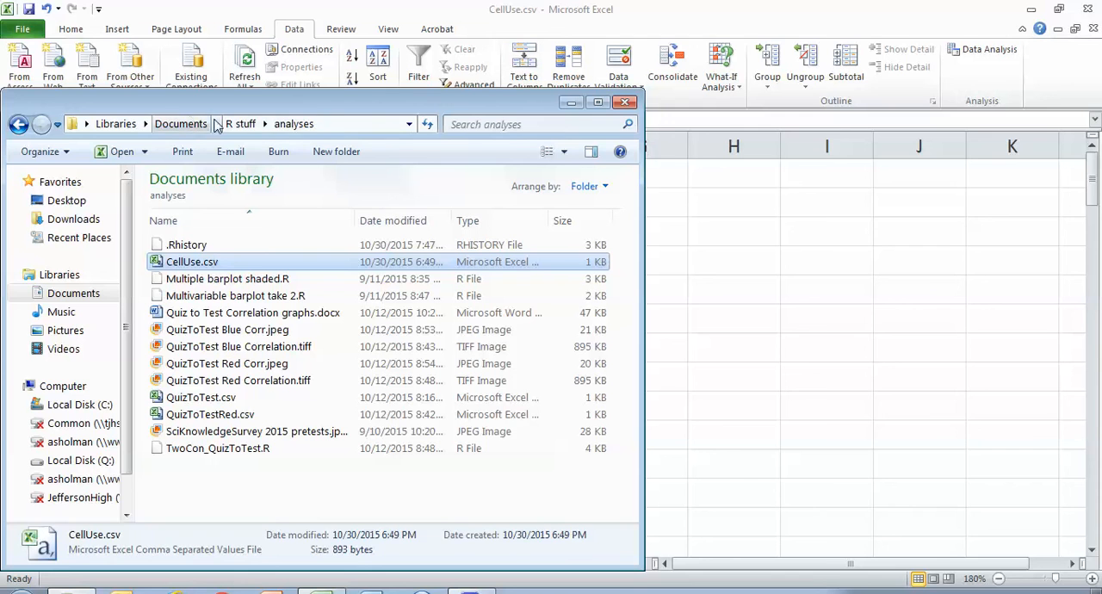
click(241, 124)
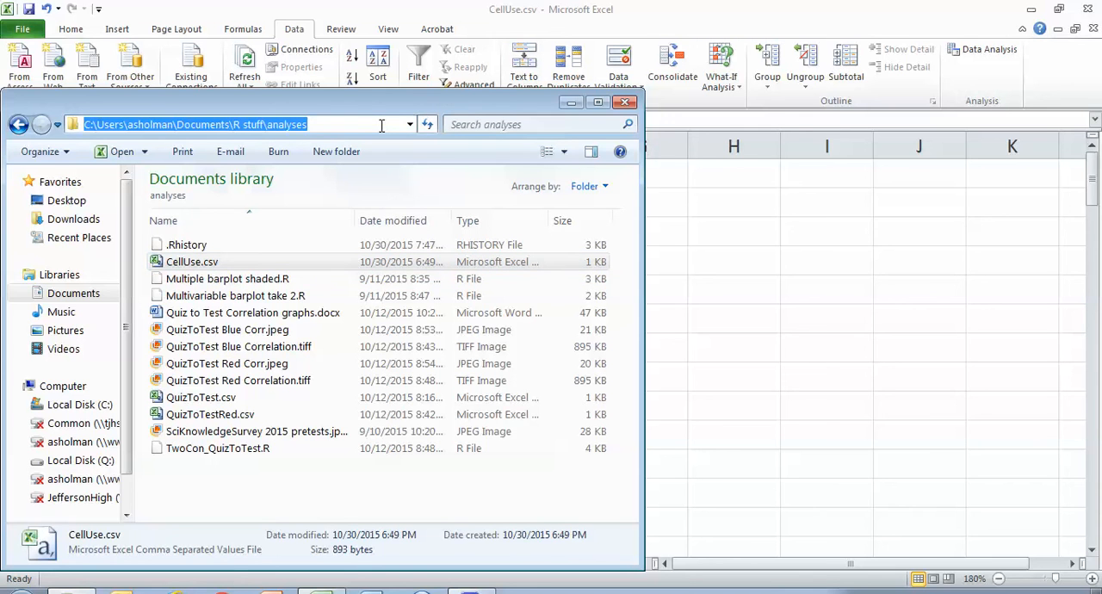
mouse_move(102, 120)
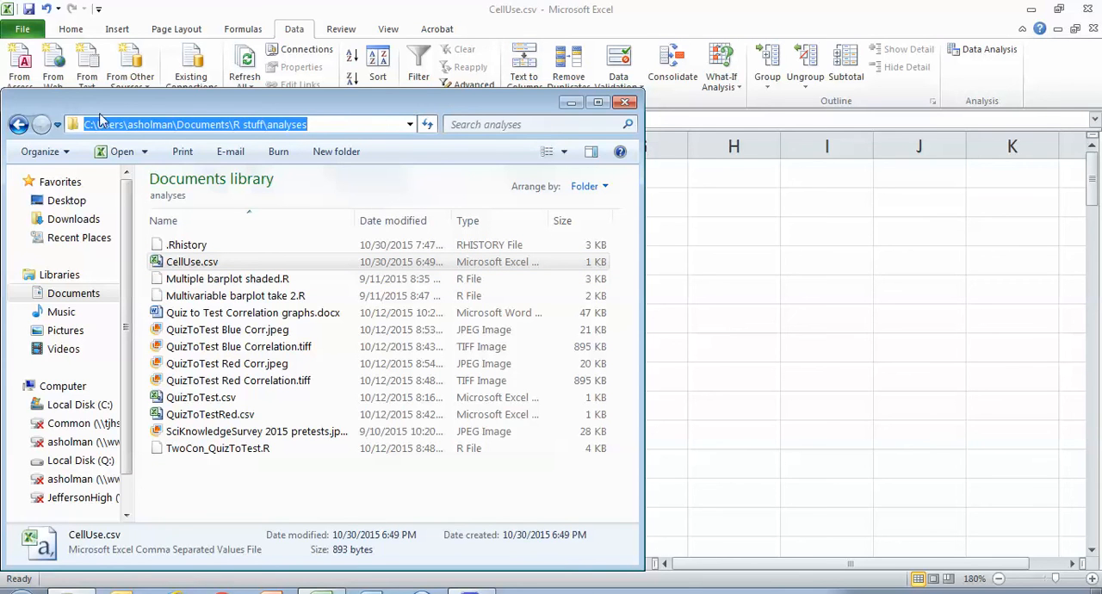
mouse_move(351, 141)
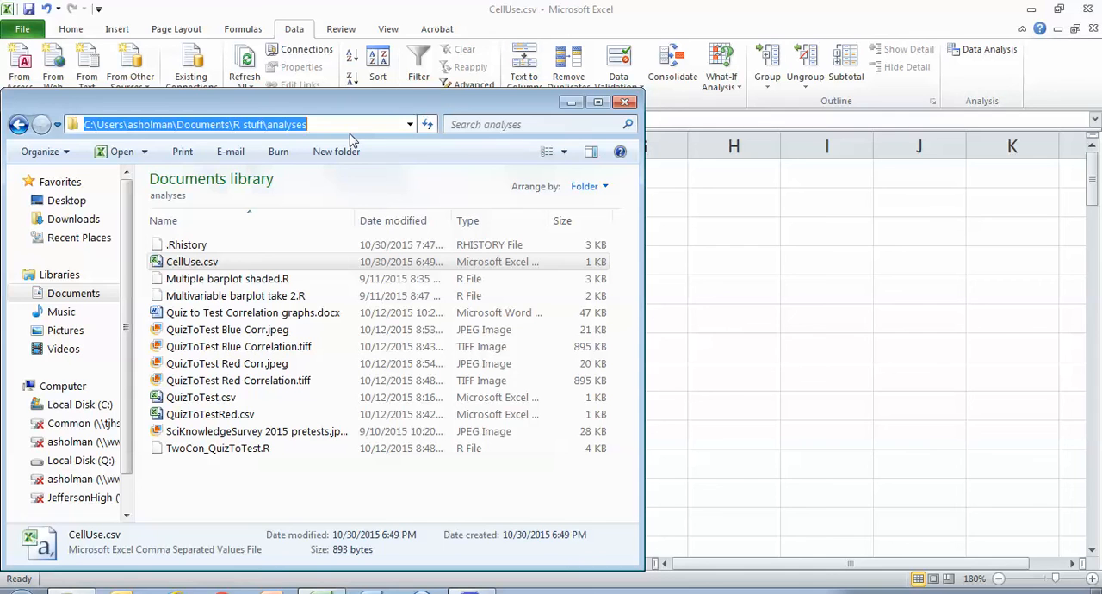
click(318, 124)
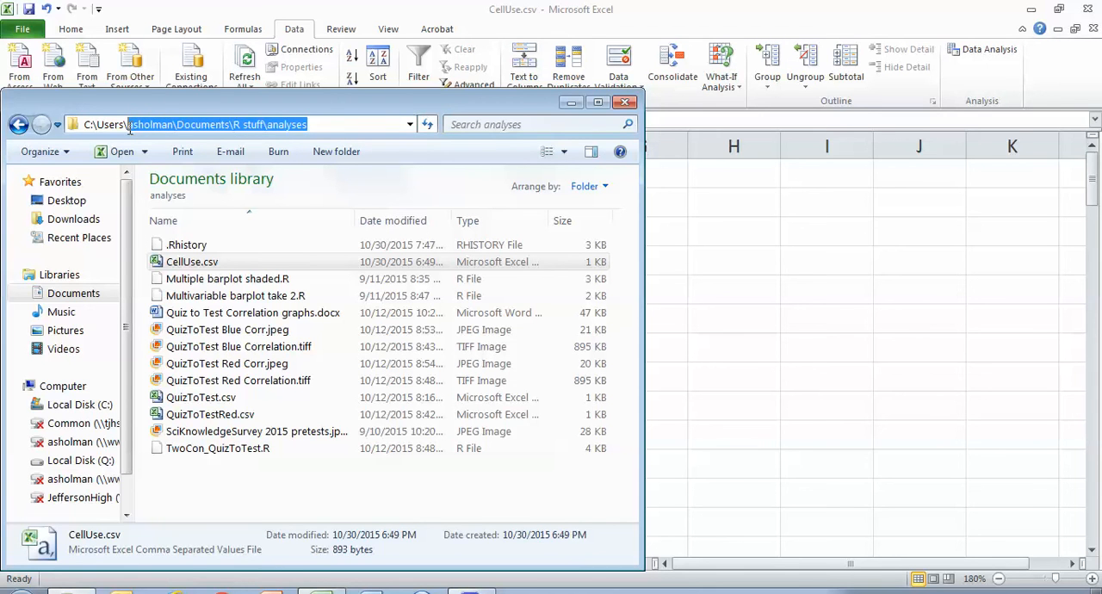
mouse_move(301, 200)
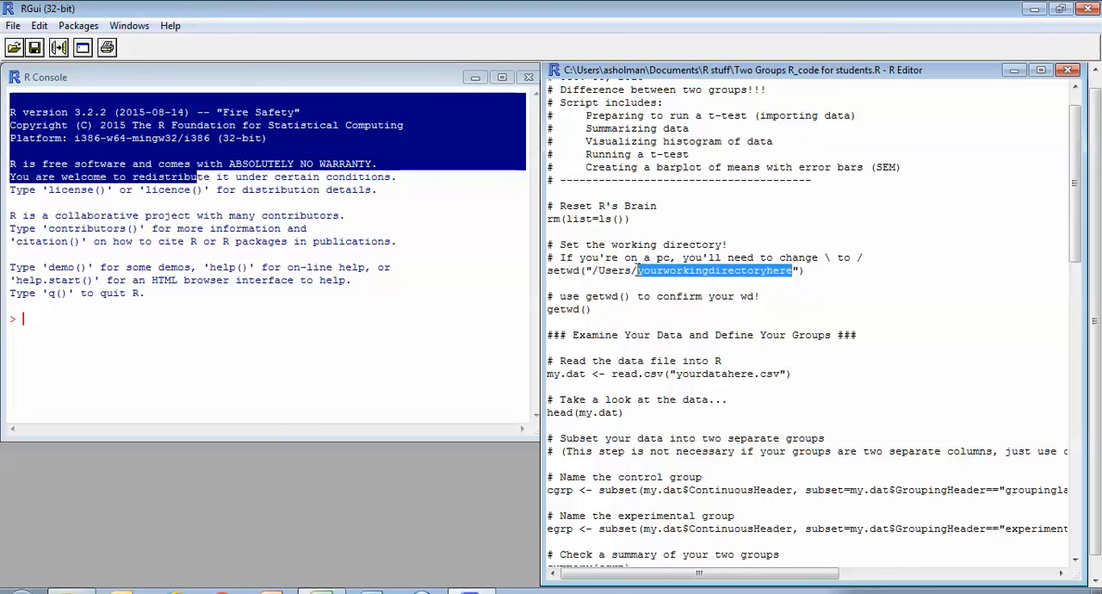
Enter 'asholman\Documents\R stuff\analyses' as the setwd() directory path
text(asholman\Documents\R stuff\analyses"))
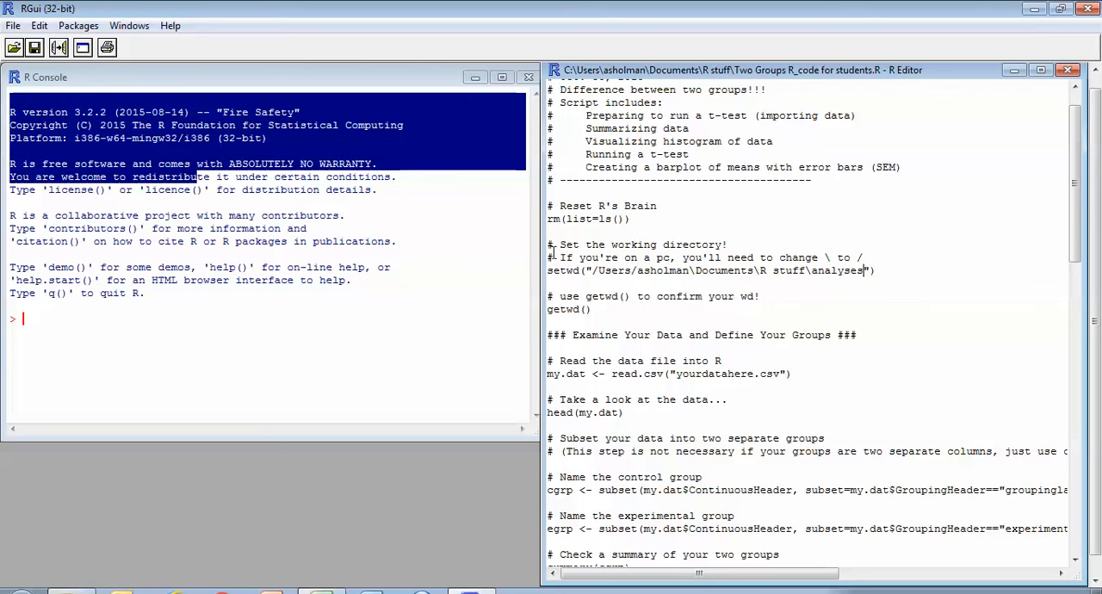
mouse_move(624, 249)
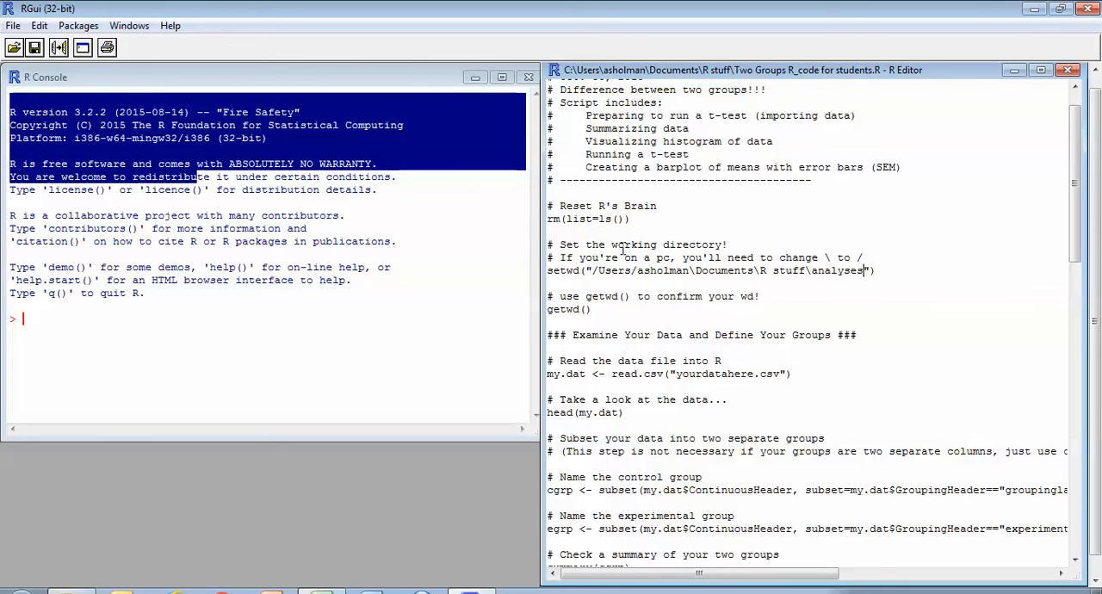
mouse_move(652, 244)
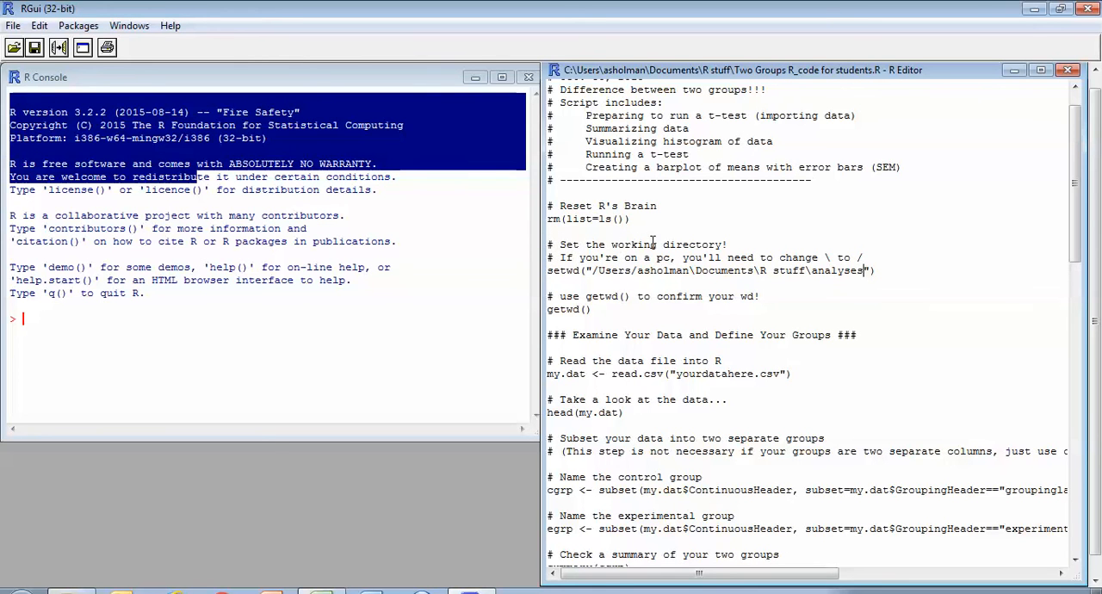
mouse_move(679, 271)
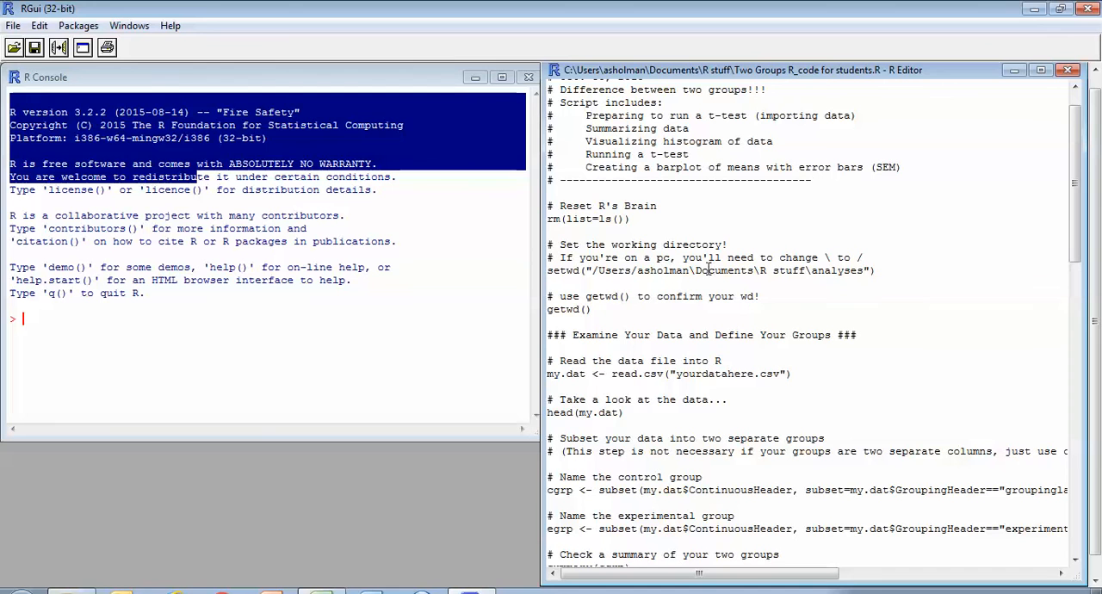
mouse_move(760, 323)
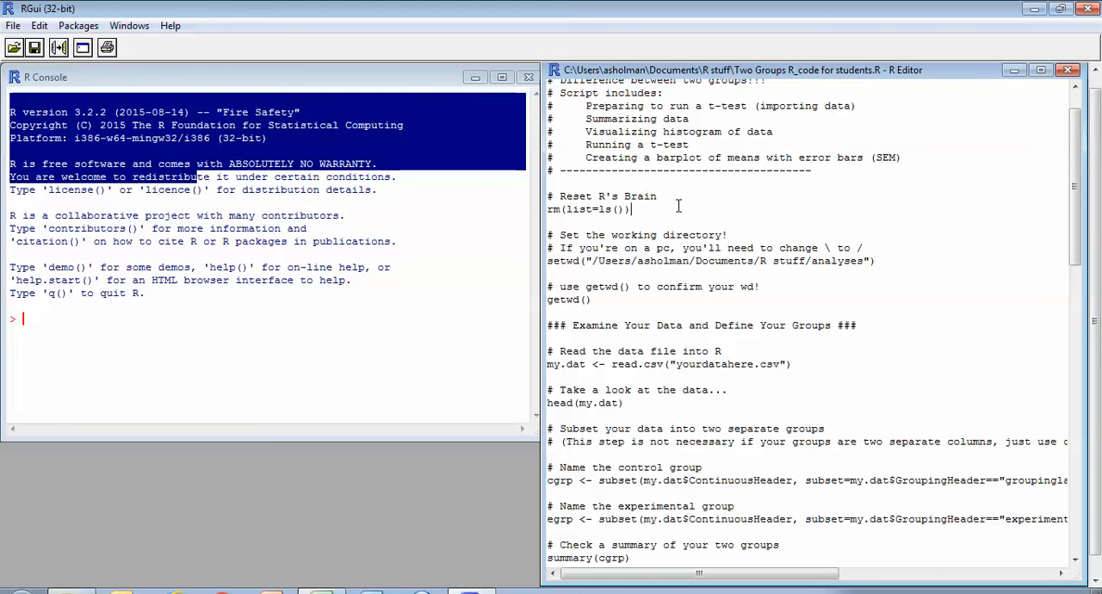
Run the rm(list=ls()) reset line and the following setwd line in the console
key(Return)
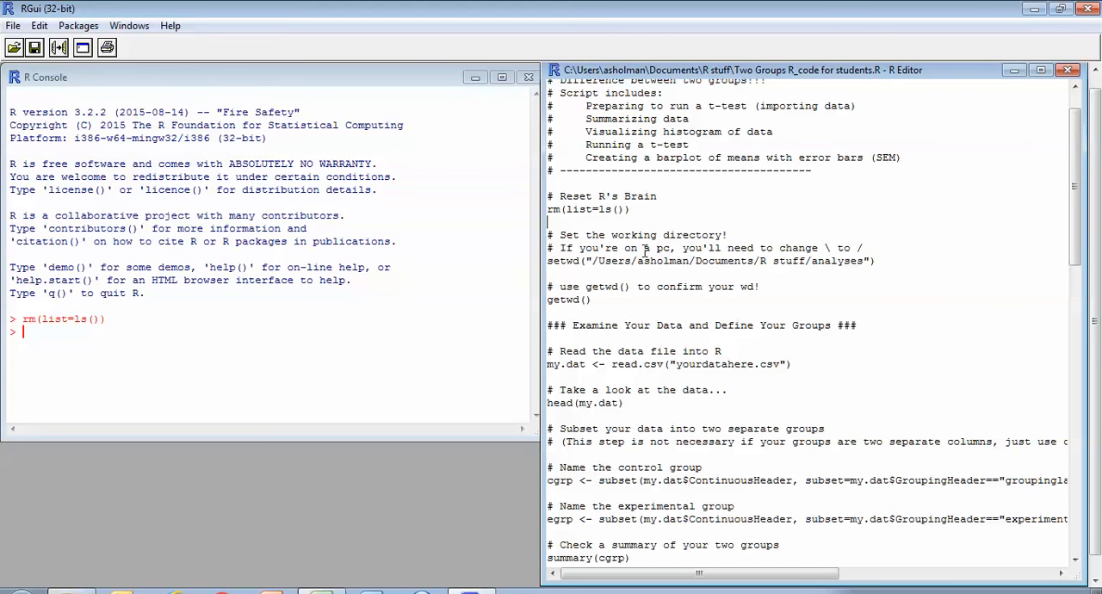
key(Return)
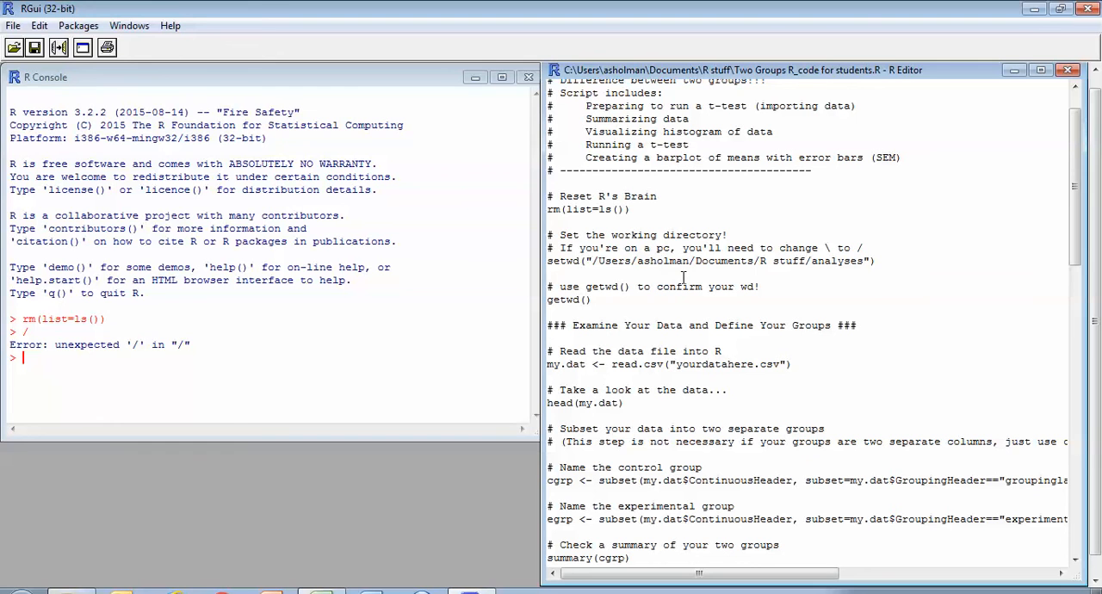
mouse_move(869, 272)
text(/)
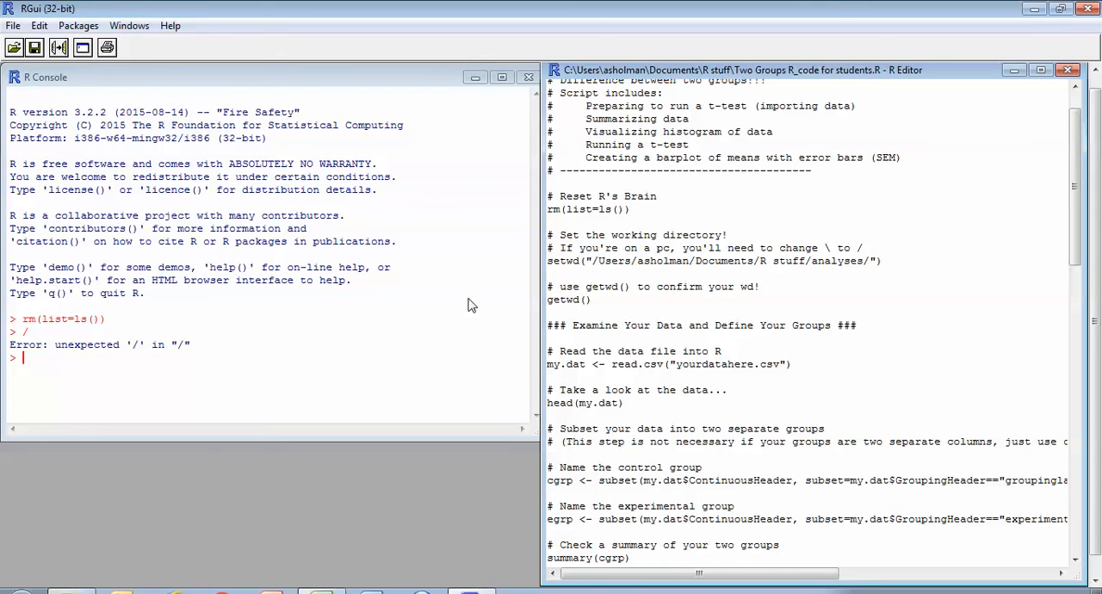
mouse_move(248, 248)
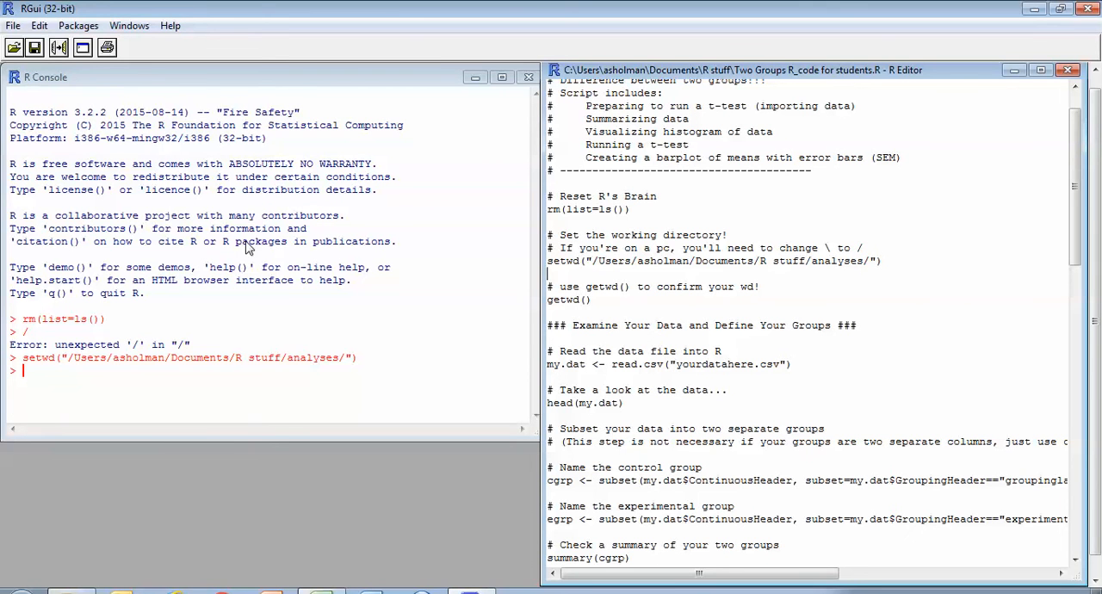
mouse_move(675, 278)
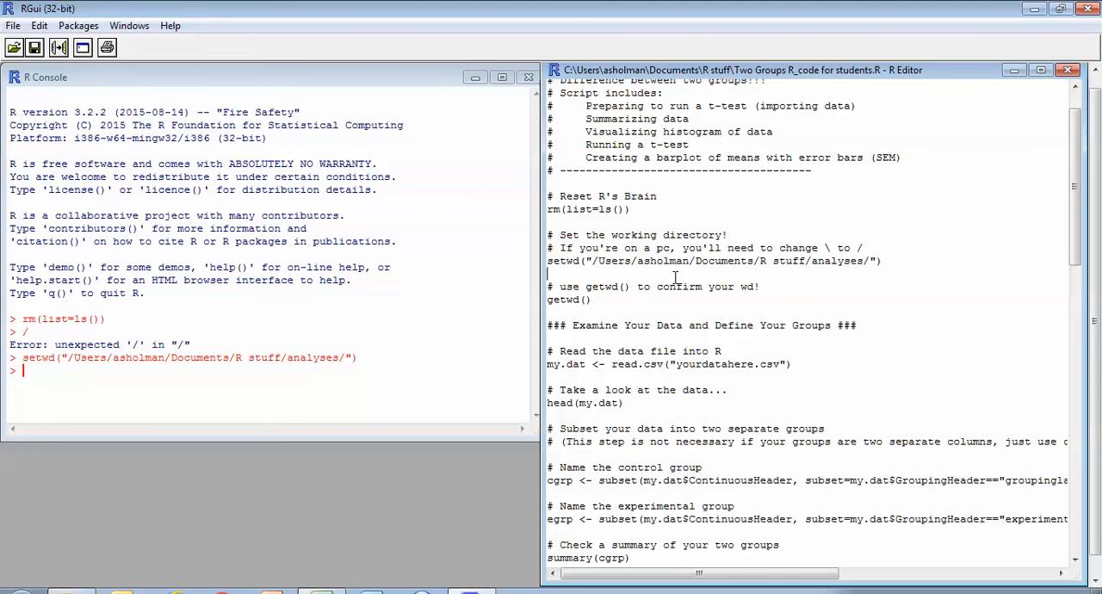
mouse_move(575, 297)
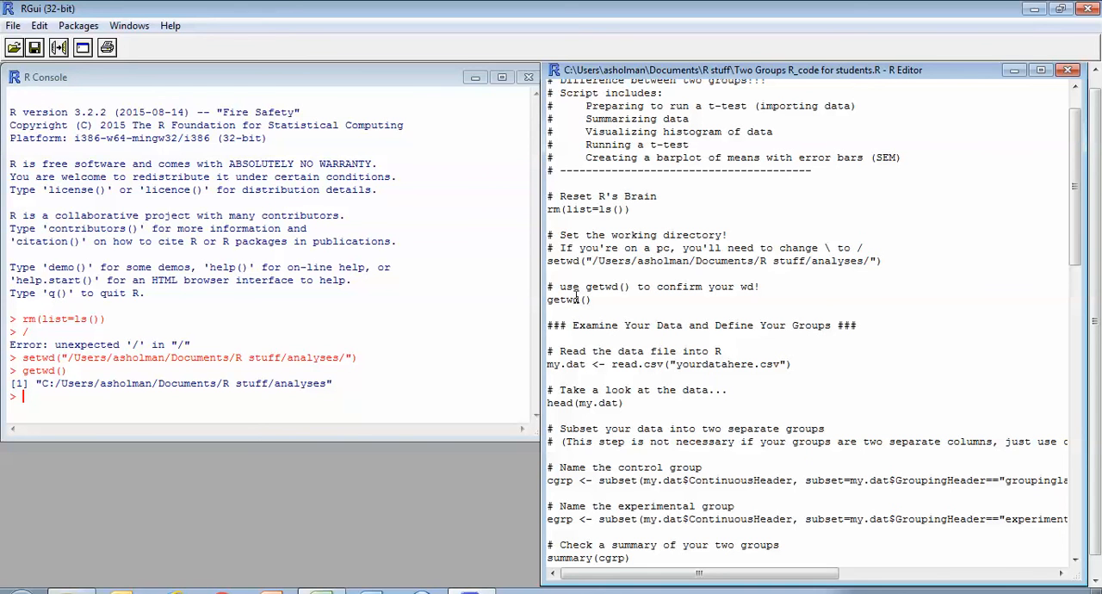
mouse_move(499, 380)
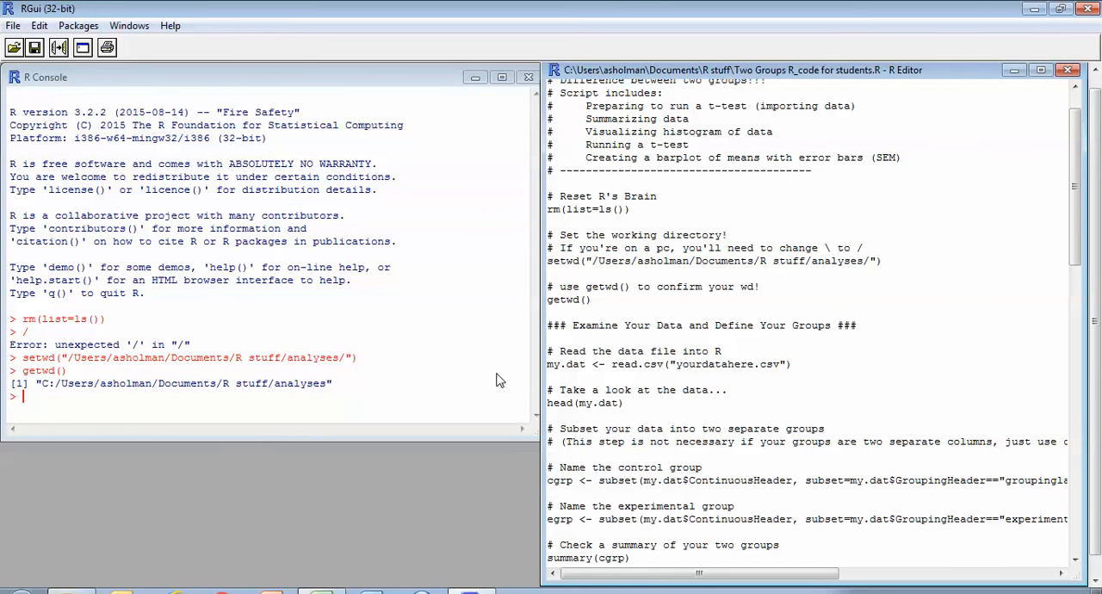
mouse_move(738, 371)
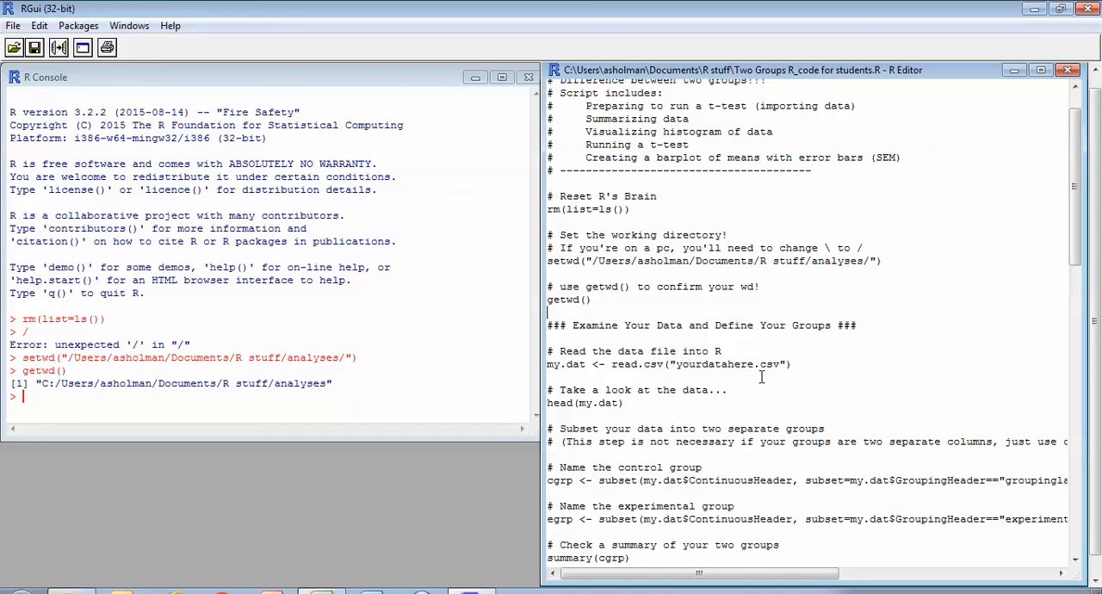
mouse_move(349, 504)
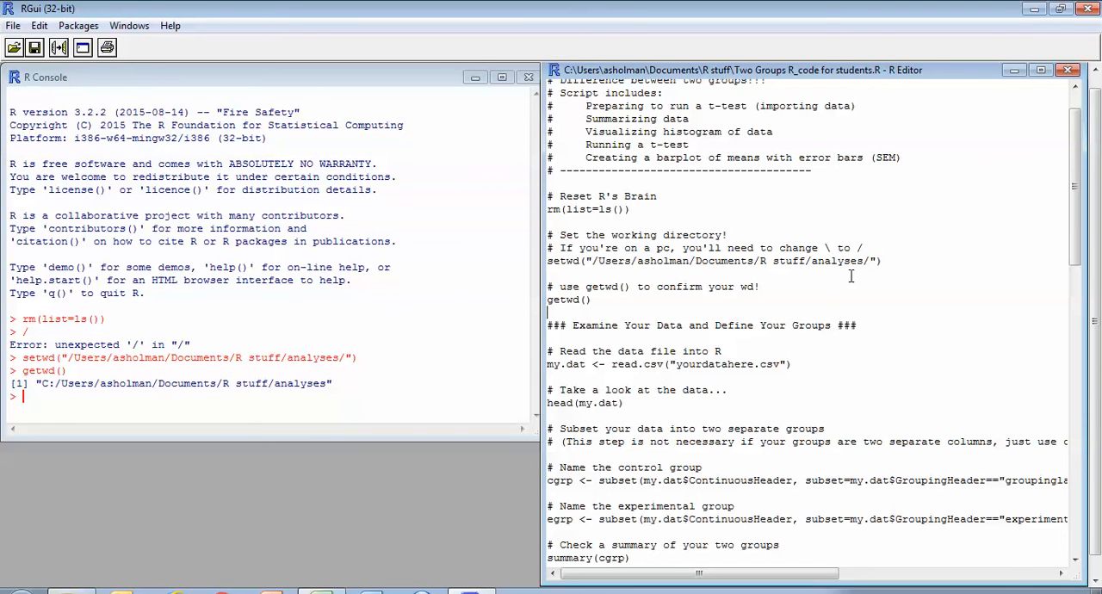
mouse_move(243, 495)
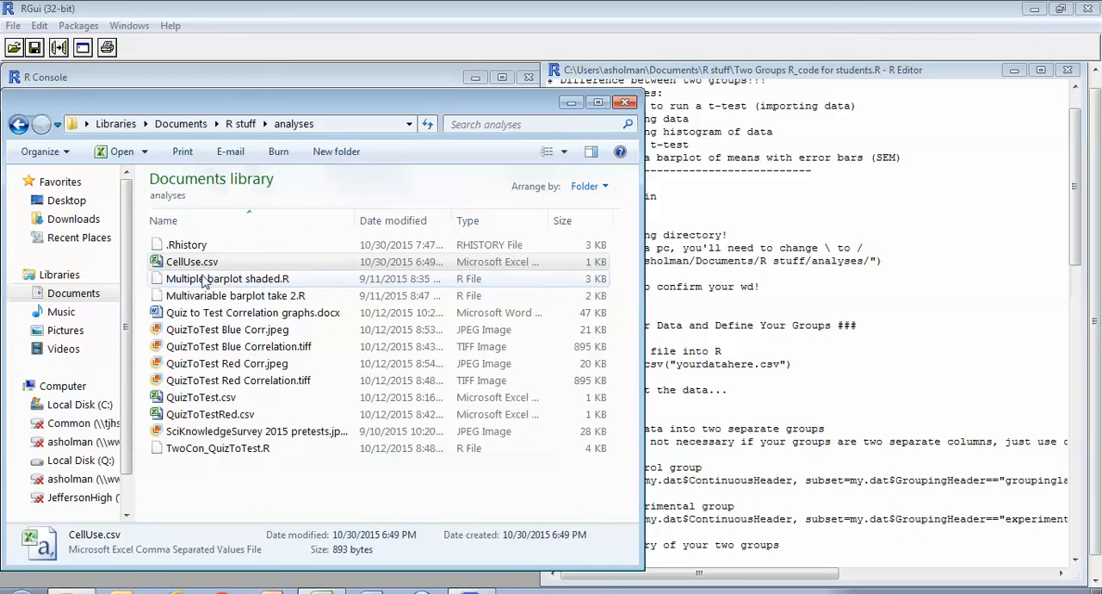
mouse_move(191, 261)
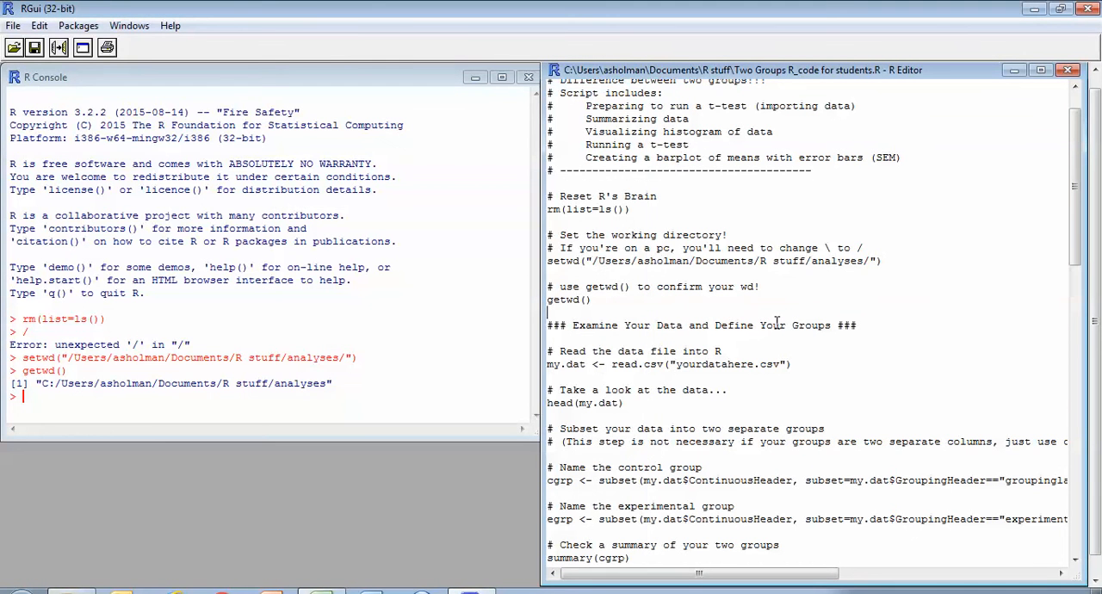
Replace yourdatahere with CellUse, run the read.csv line, then run head(my.dat)
double_click(722, 363)
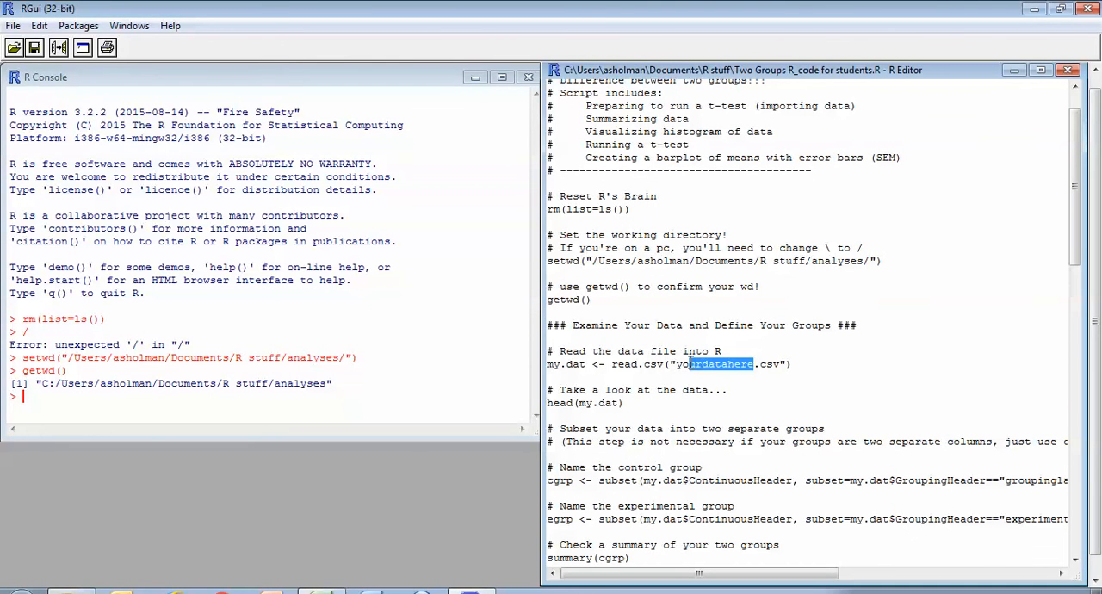
text(Cell)
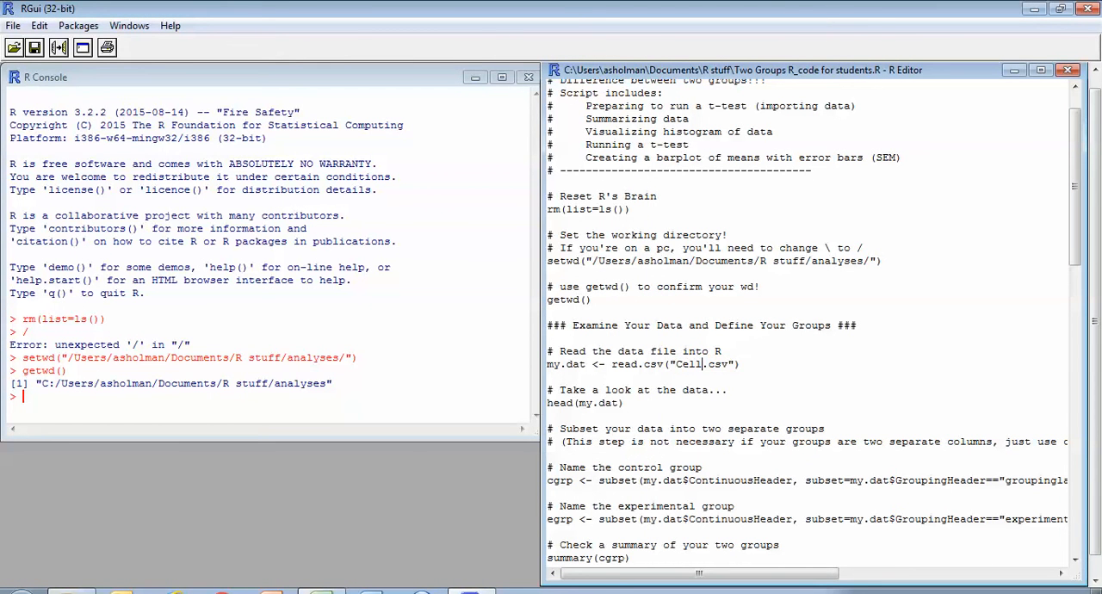
text(Use)
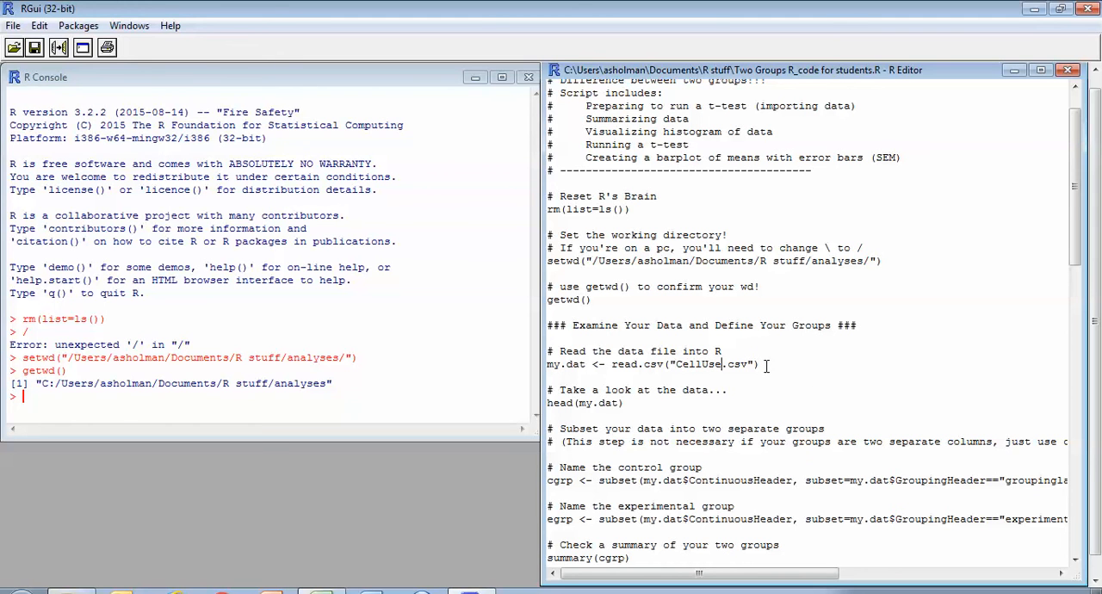
key(Return)
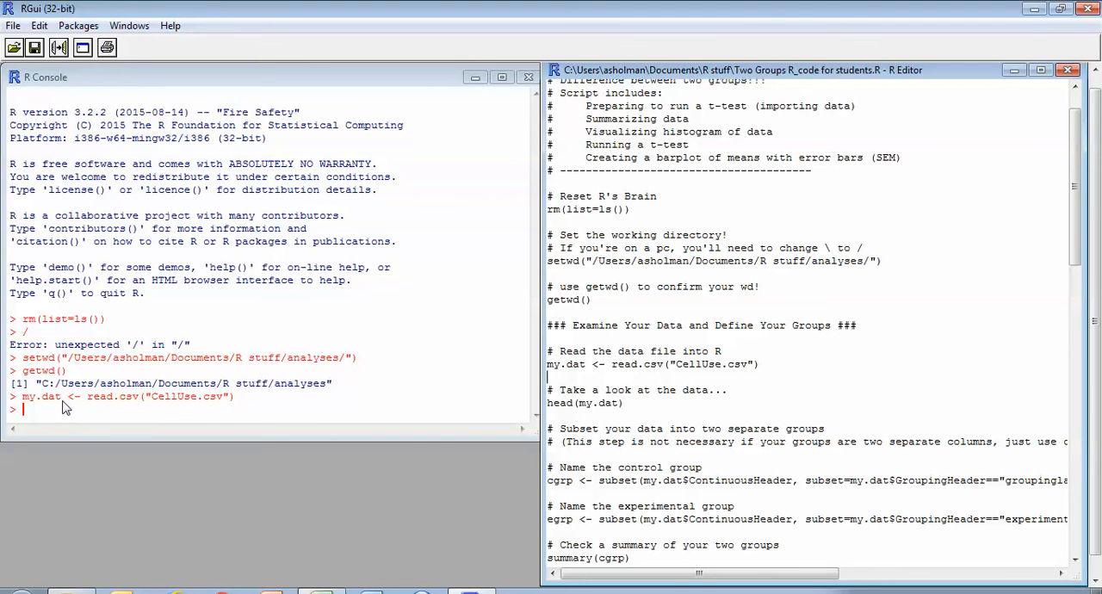
mouse_move(629, 407)
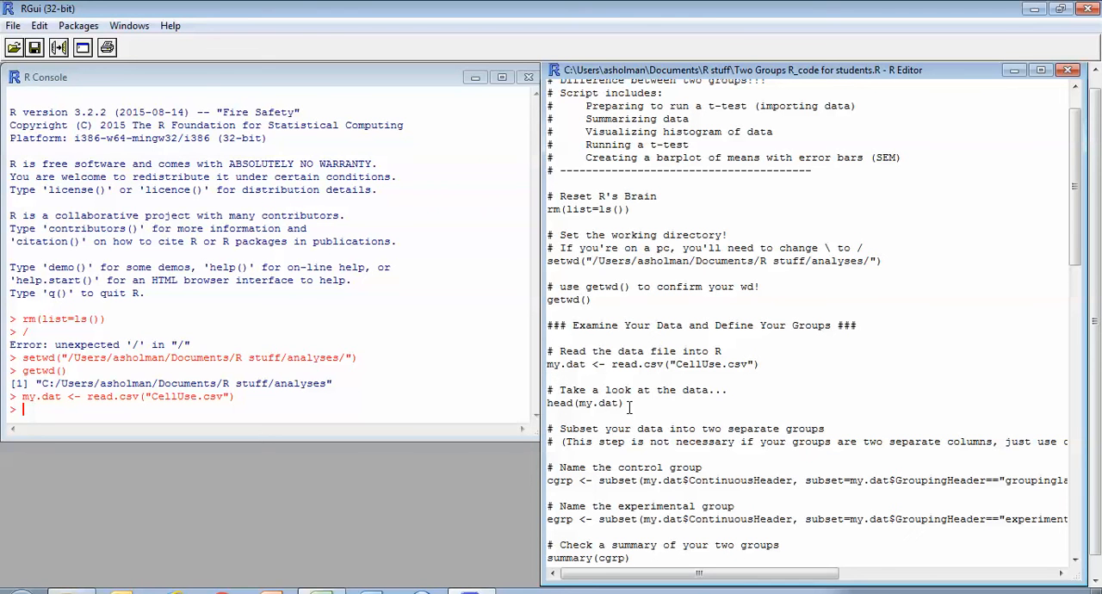
key(Return)
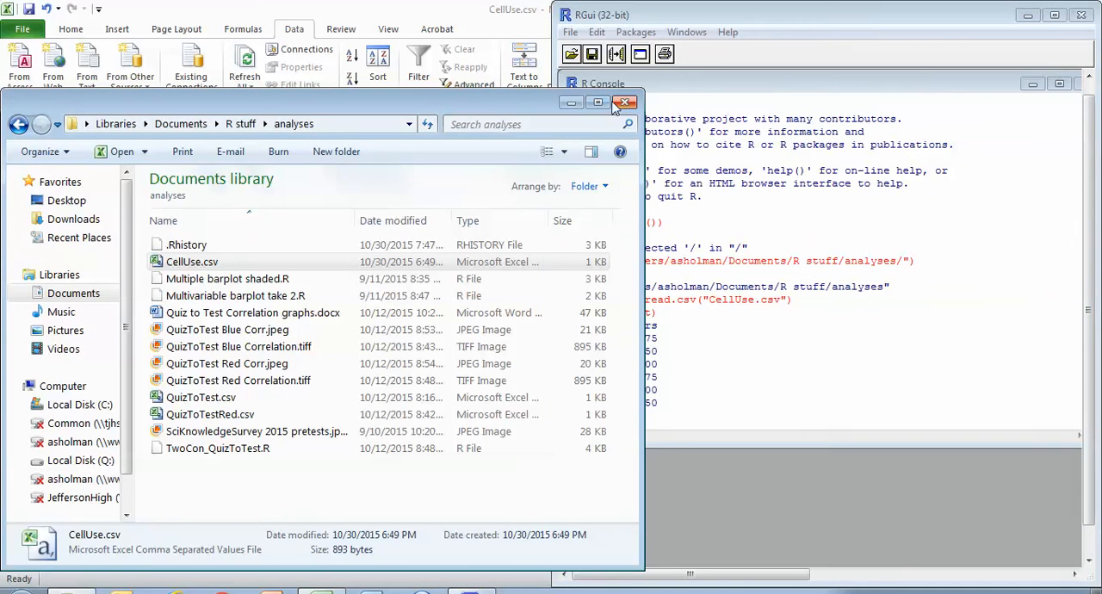
Close the Explorer window so Excel's CellUse data sits beside head(my.dat) output
click(626, 103)
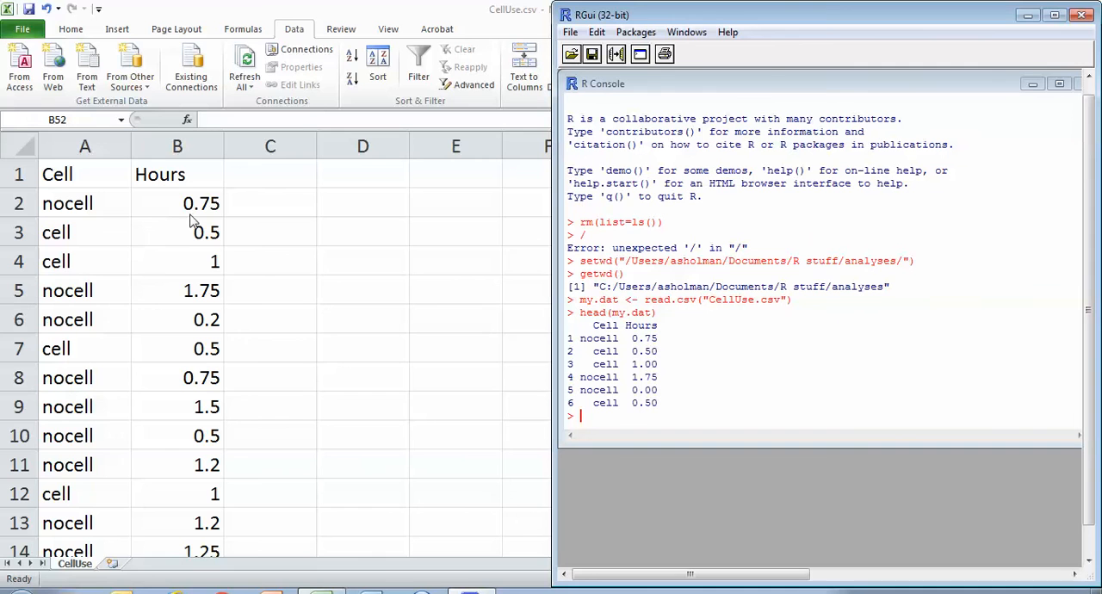
mouse_move(110, 328)
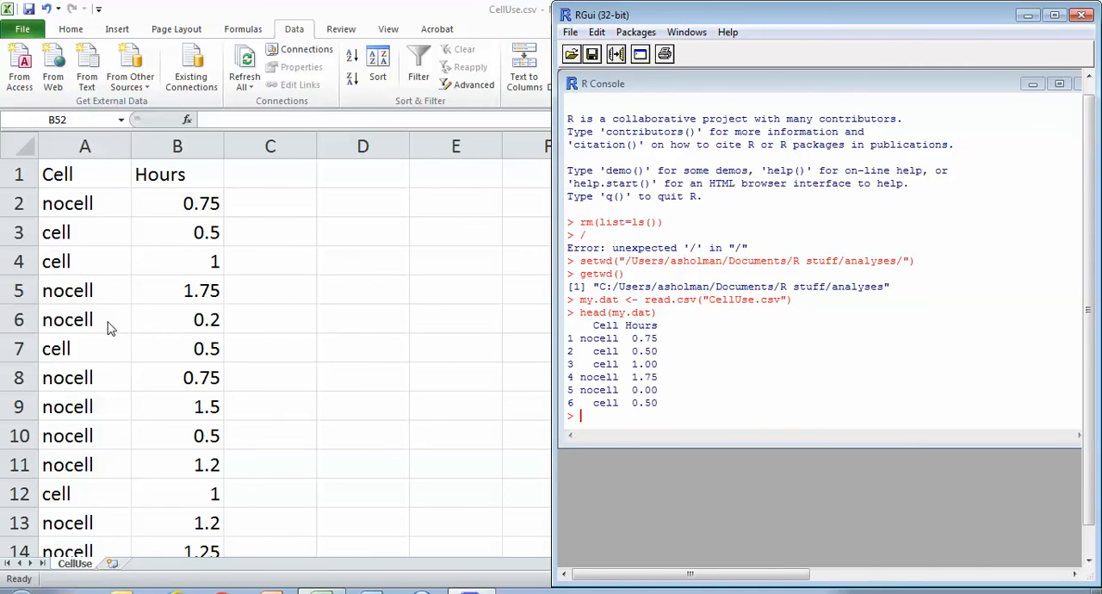
mouse_move(606, 326)
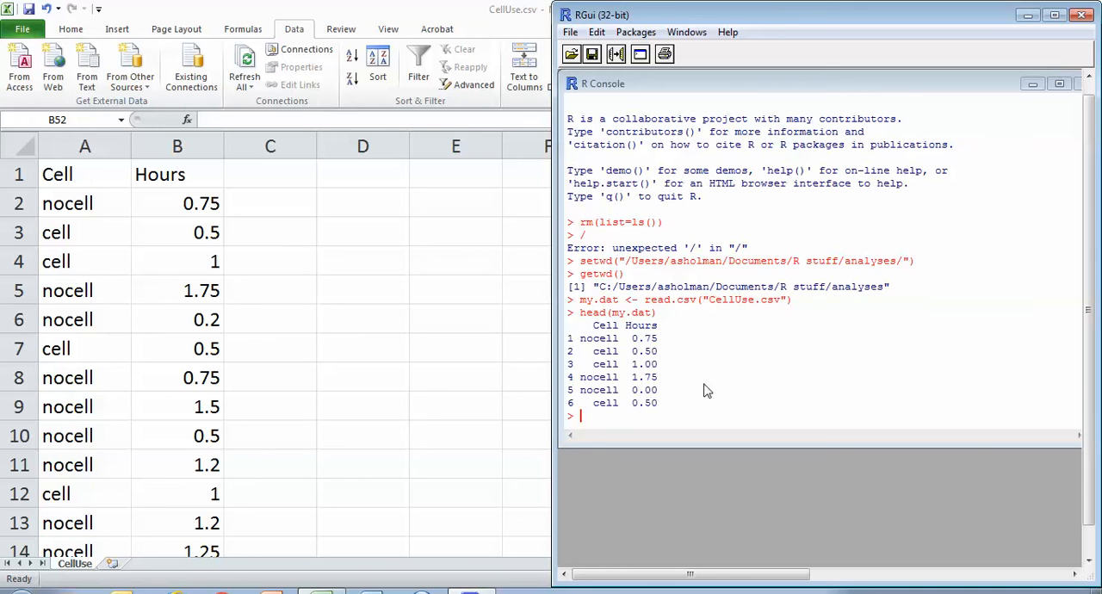
mouse_move(235, 307)
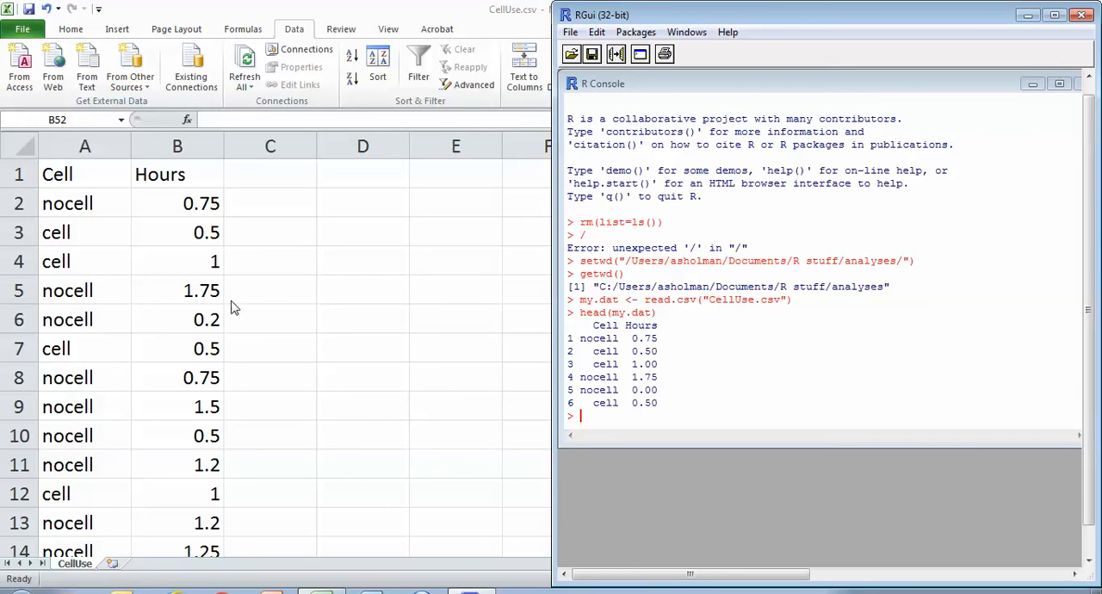
mouse_move(531, 381)
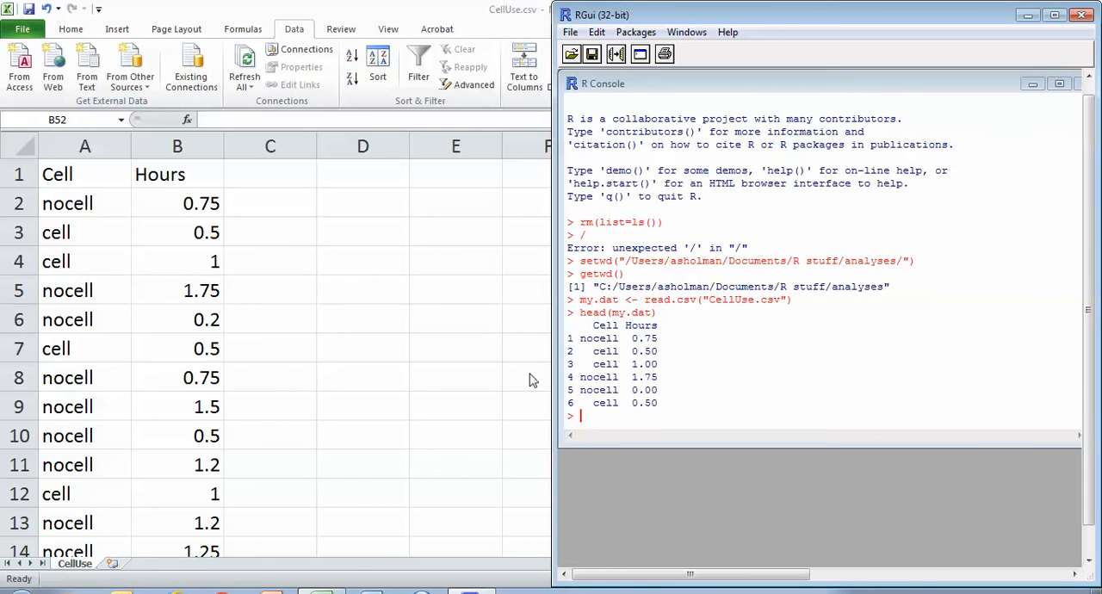